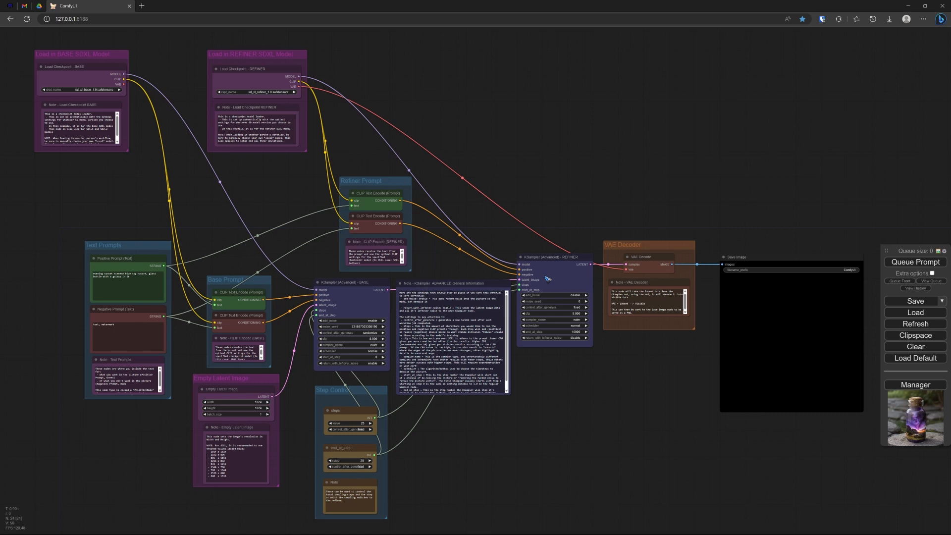
mouse_move(547, 278)
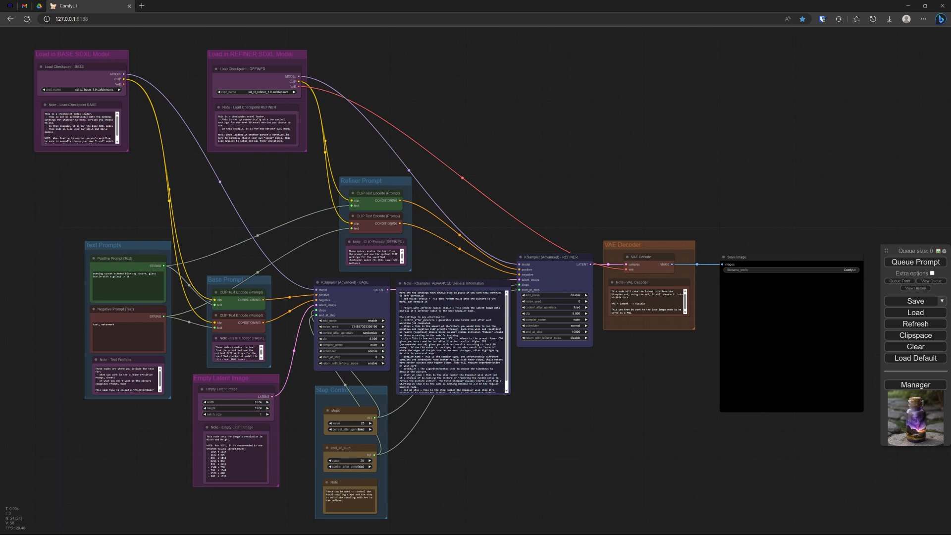
mouse_move(283, 358)
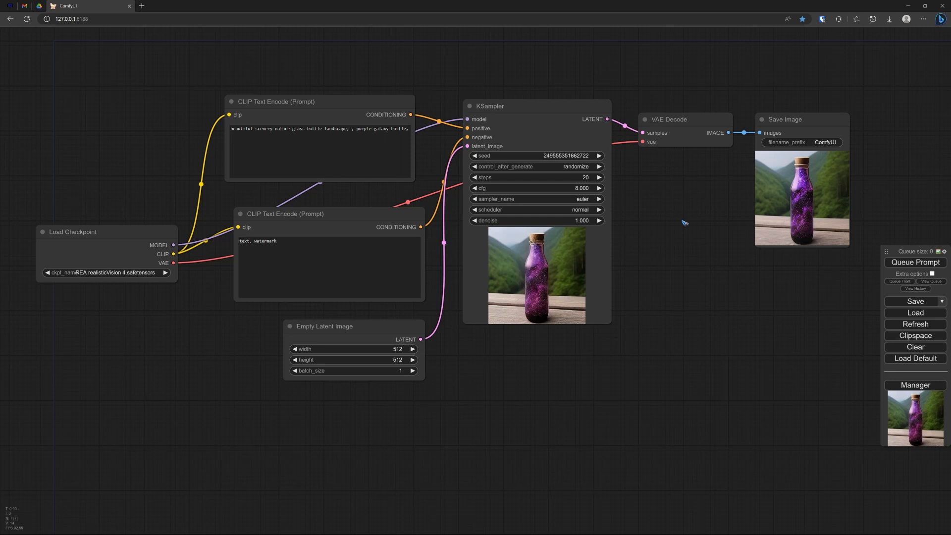
mouse_move(827, 343)
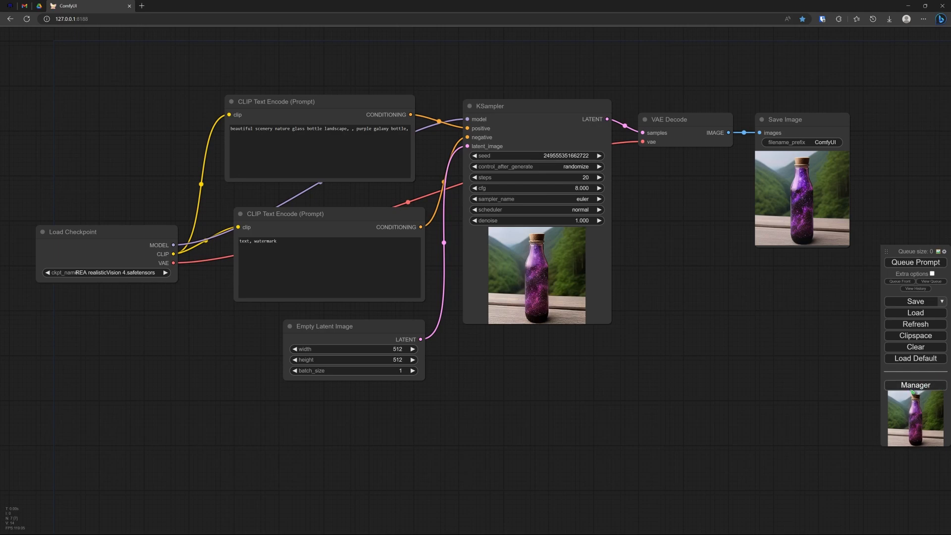
Step: Show the custom node extension list from the ComfyUI Manager
left_click(916, 384)
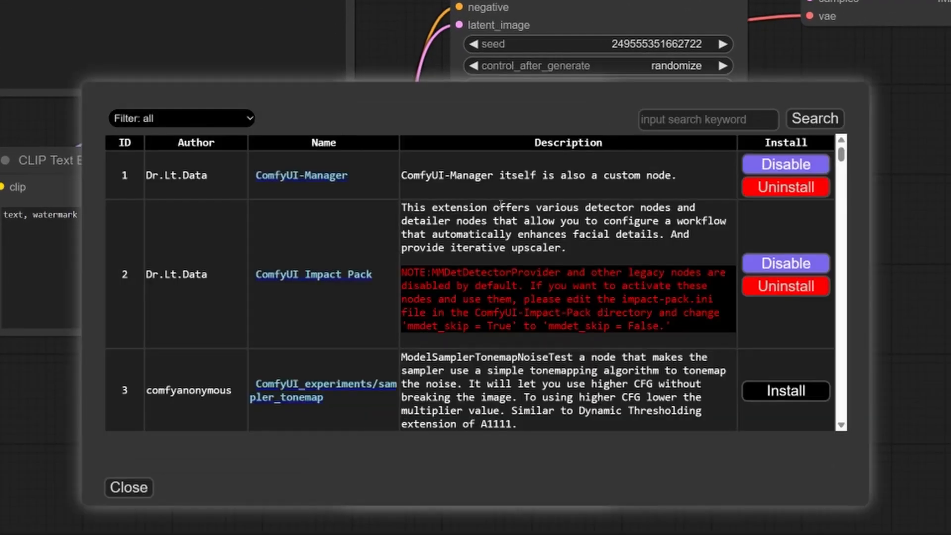
Step: Search the extension list for 'effi' and follow the Efficiency Nodes for ComfyUI link
left_click(707, 119)
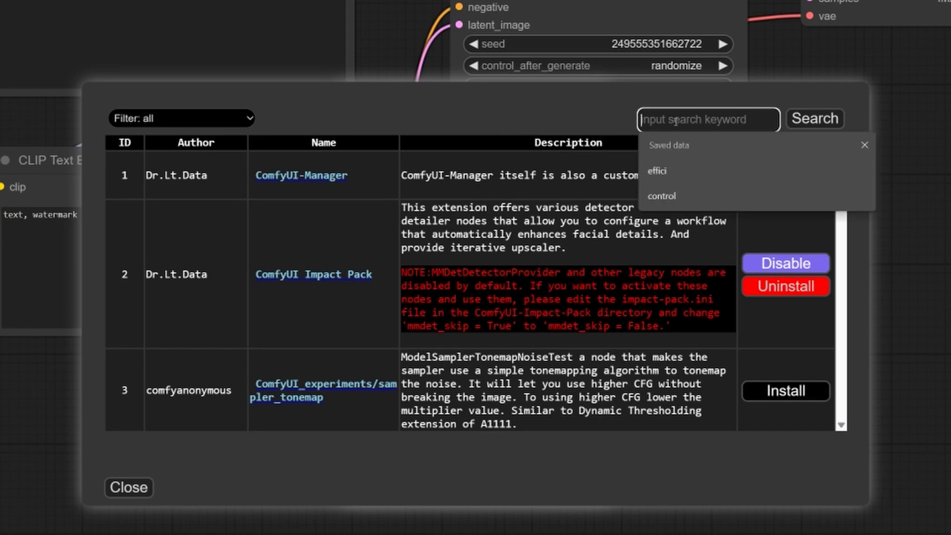
type("effi")
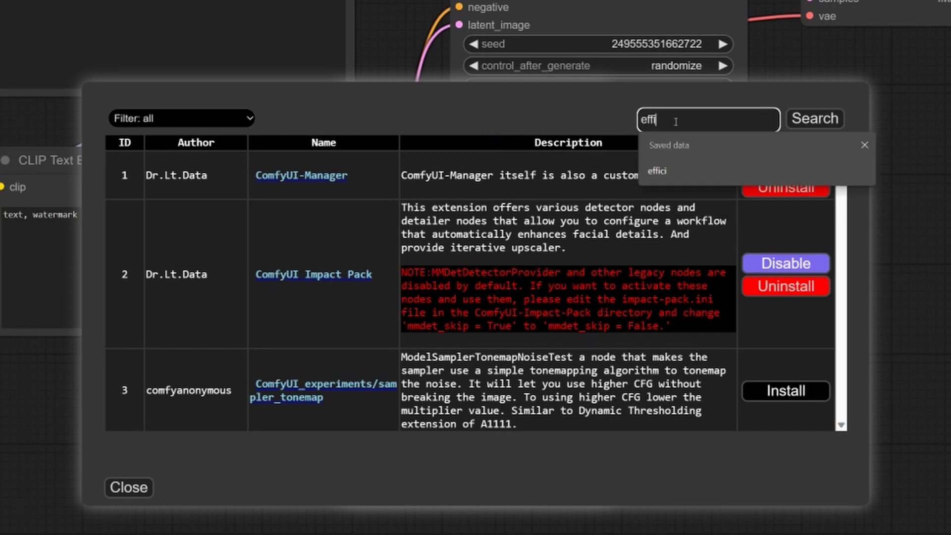
left_click(815, 119)
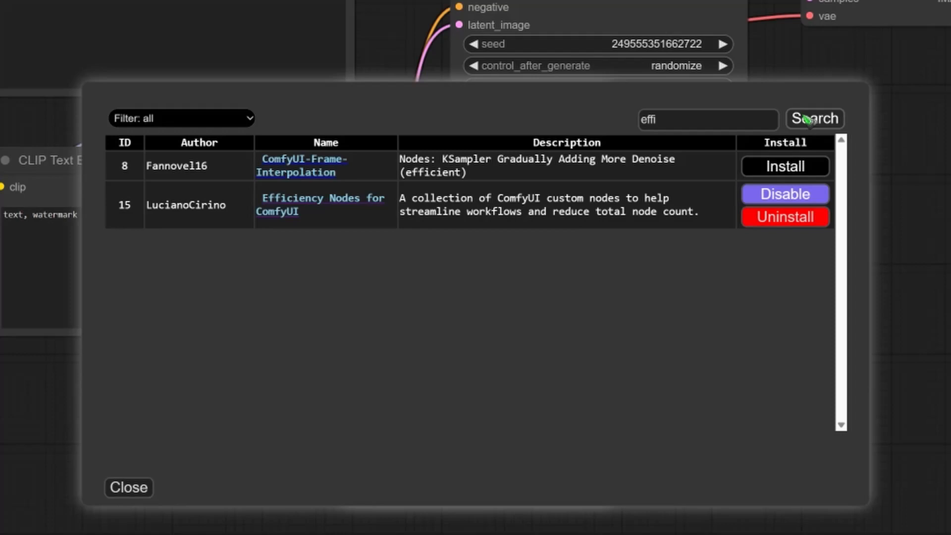
mouse_move(303, 192)
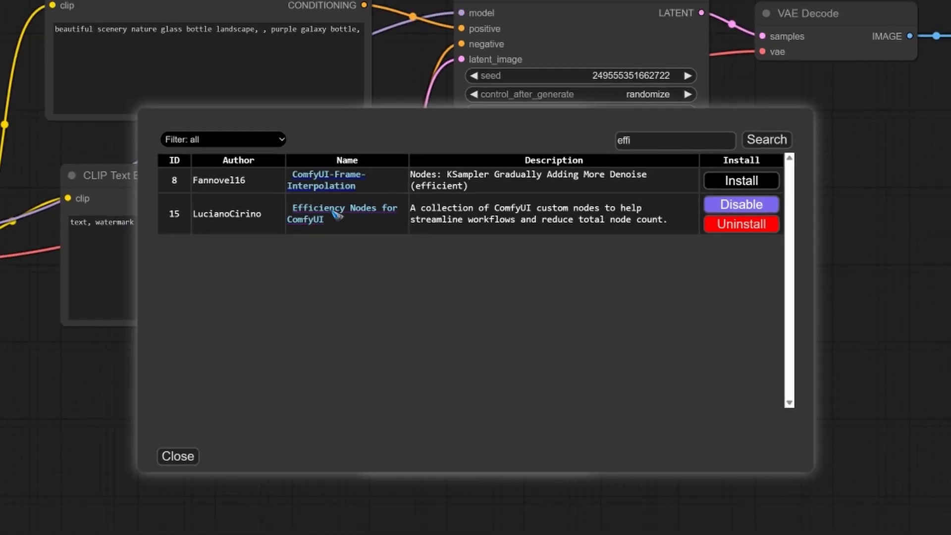
left_click(323, 208)
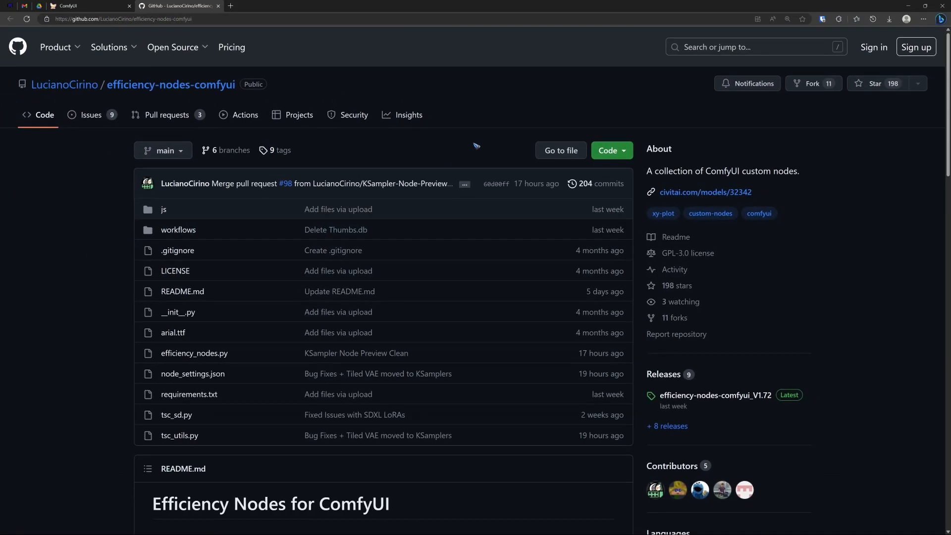
Step: Scroll the Efficiency Nodes README down to its Examples section
scroll("down", 3)
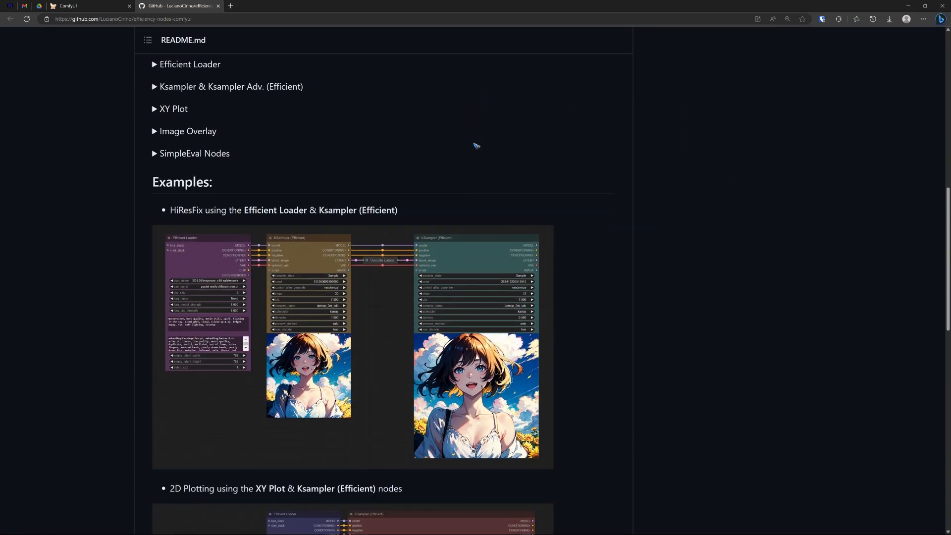
scroll("down", 3)
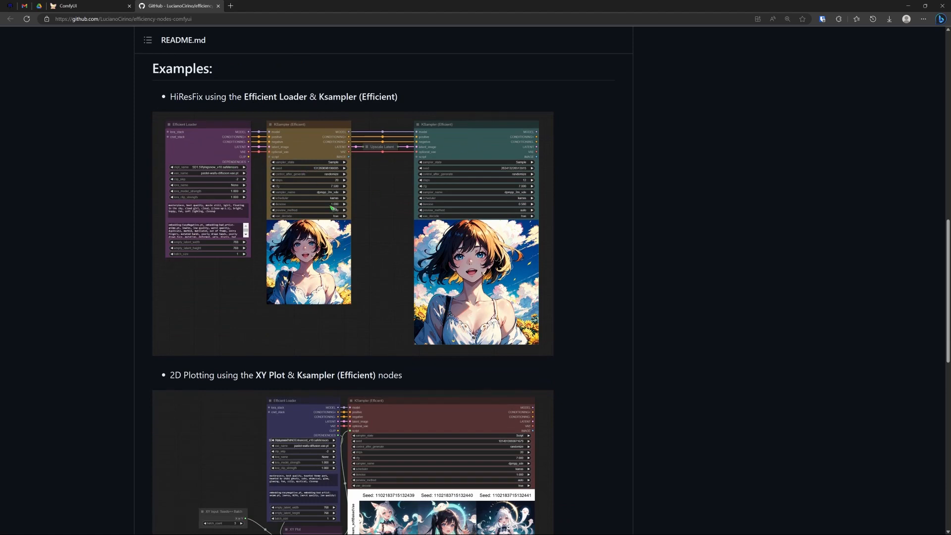
mouse_move(376, 218)
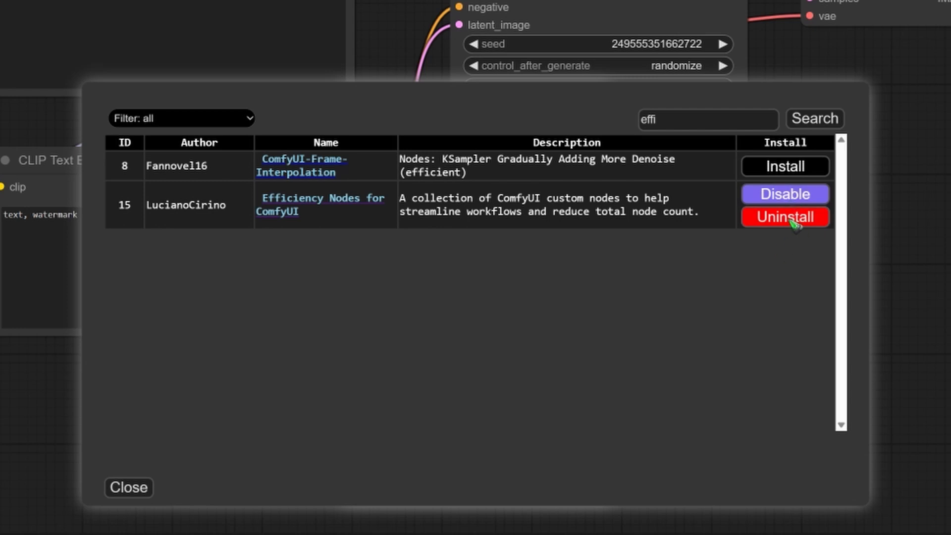
mouse_move(789, 290)
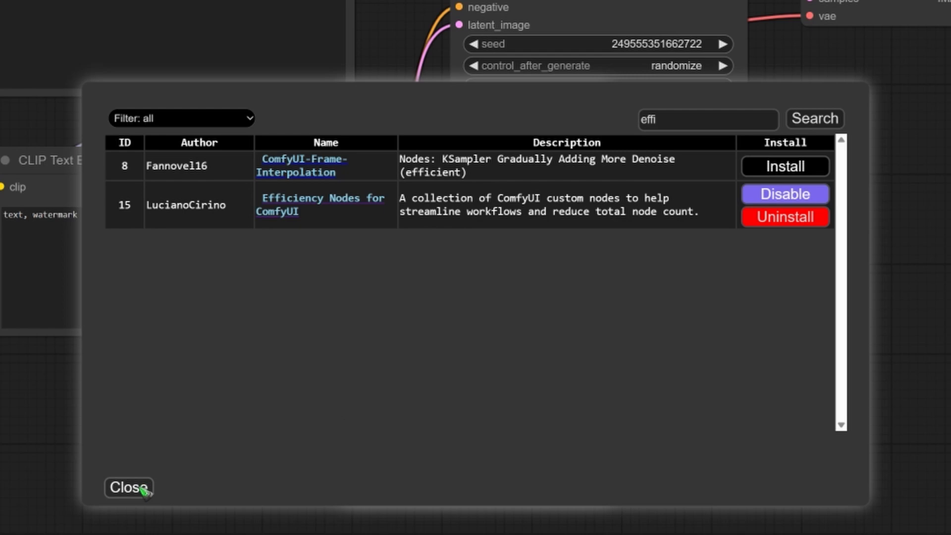
Step: Close the custom nodes dialog and the ComfyUI Manager menu to return to the canvas
left_click(127, 490)
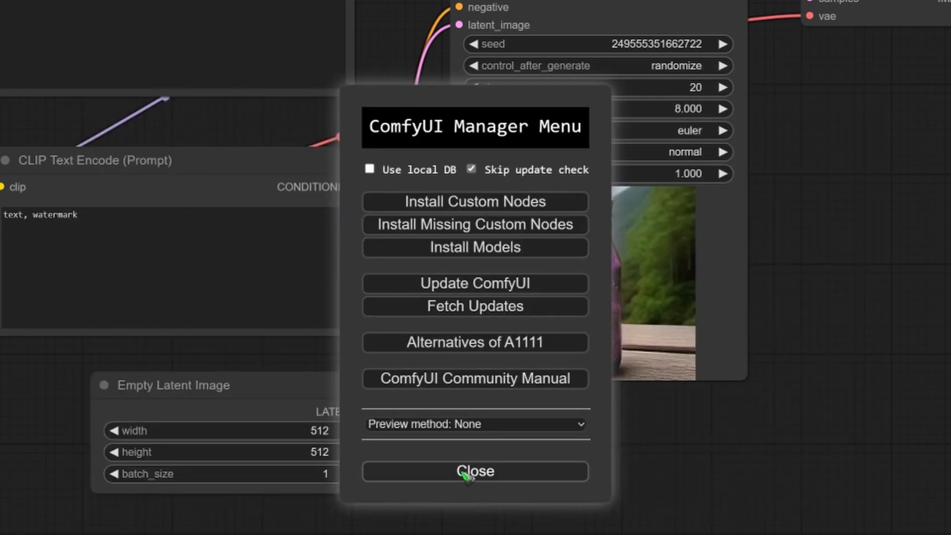
left_click(475, 472)
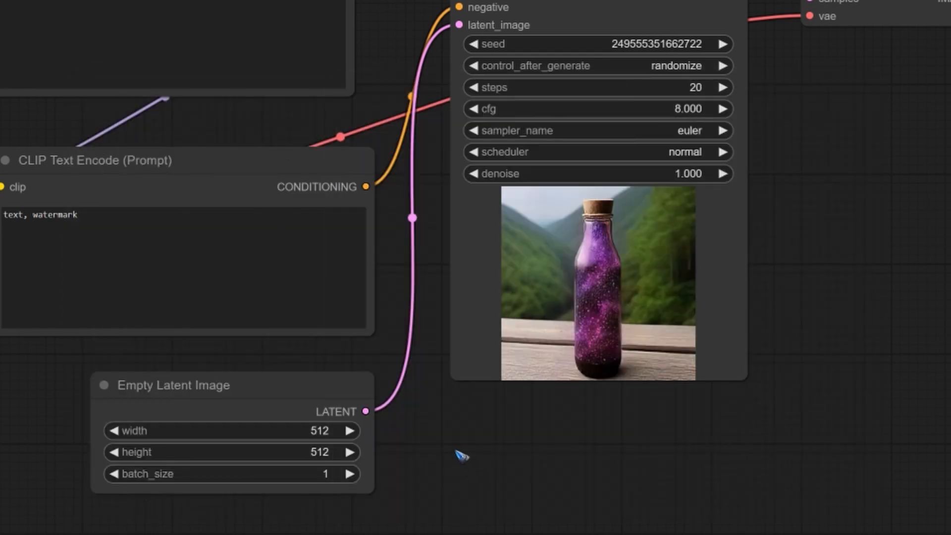
mouse_move(551, 436)
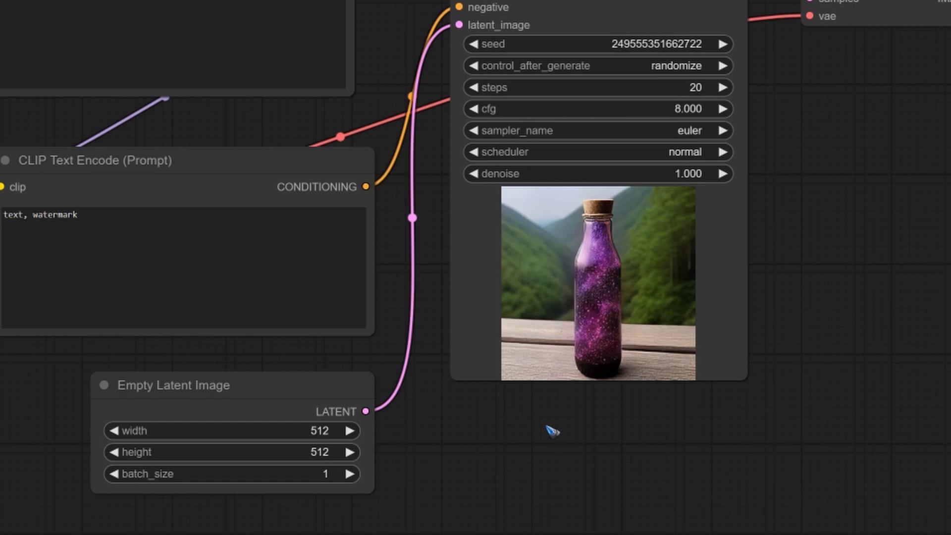
Step: Add an Efficient Loader node via Add Node > Efficiency Nodes > Sampling
right_click(551, 432)
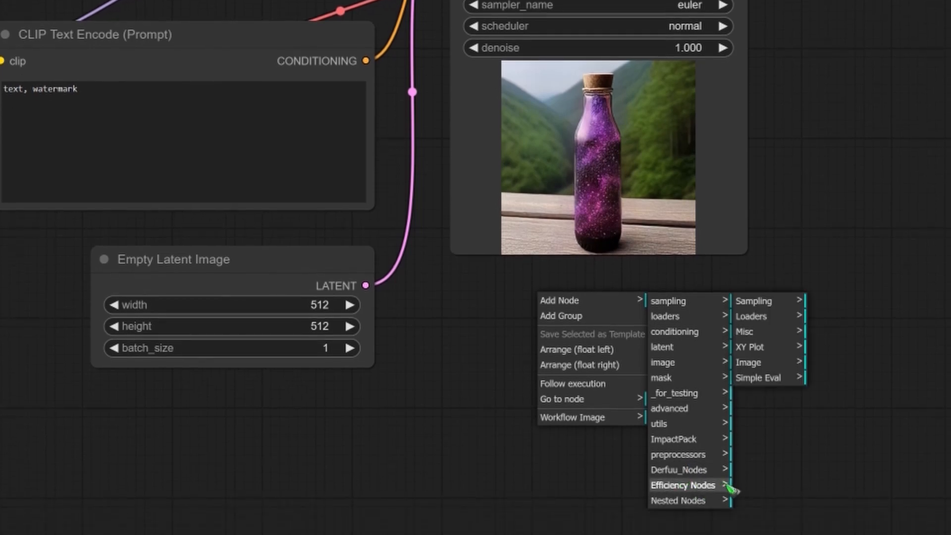
mouse_move(754, 301)
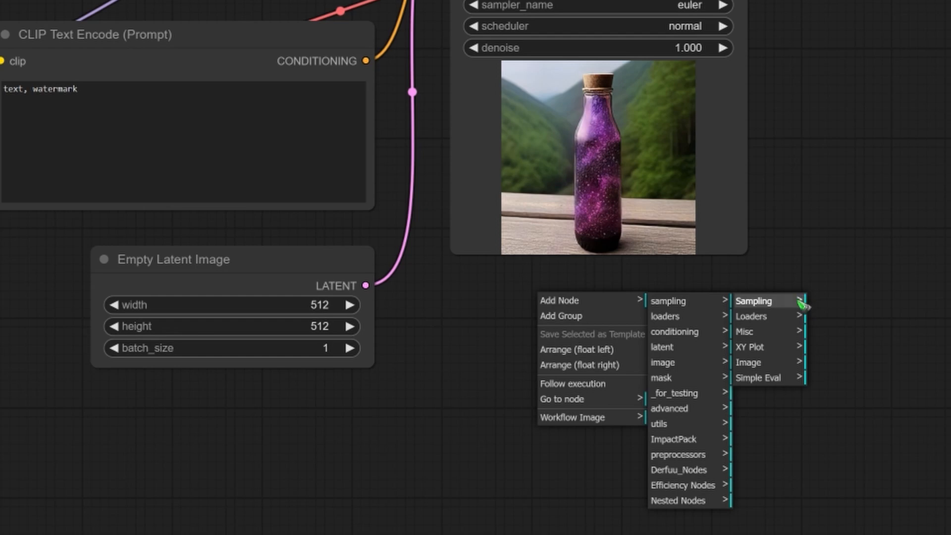
mouse_move(771, 316)
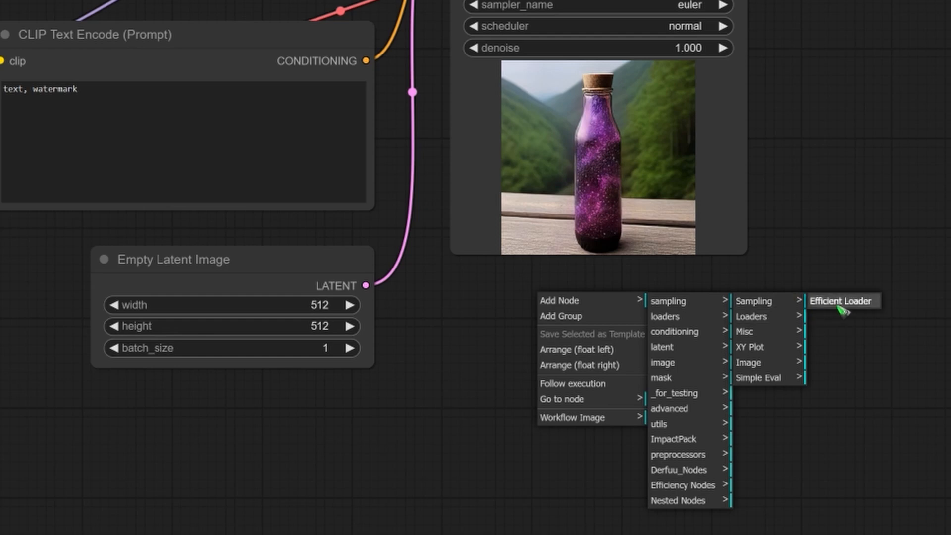
mouse_move(845, 311)
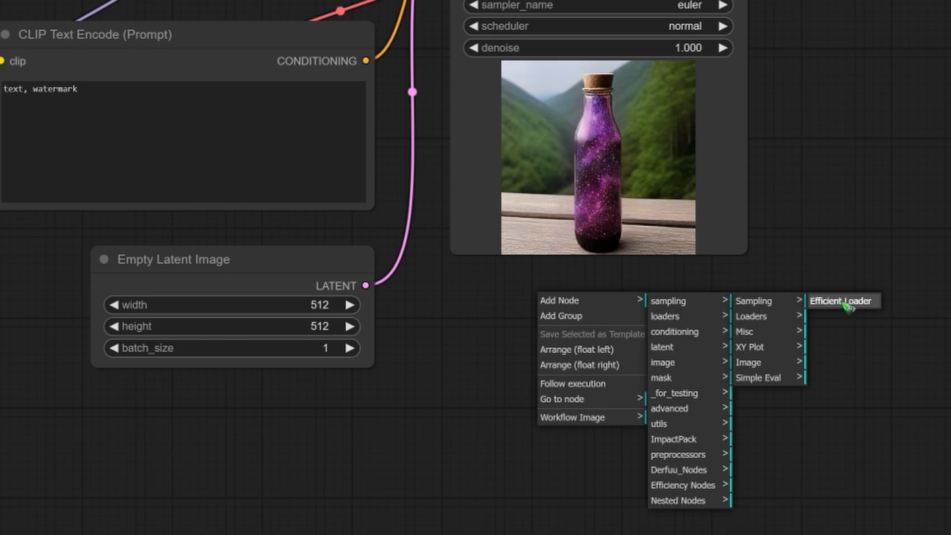
left_click(841, 301)
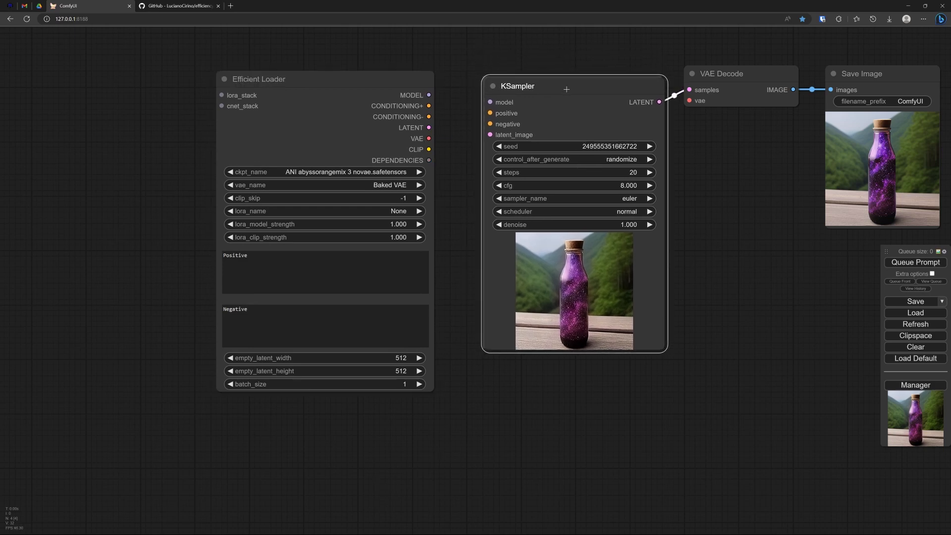
Step: Remove the old sampler and output nodes and add a KSampler (Efficient) node
left_click_drag(540, 85, 543, 90)
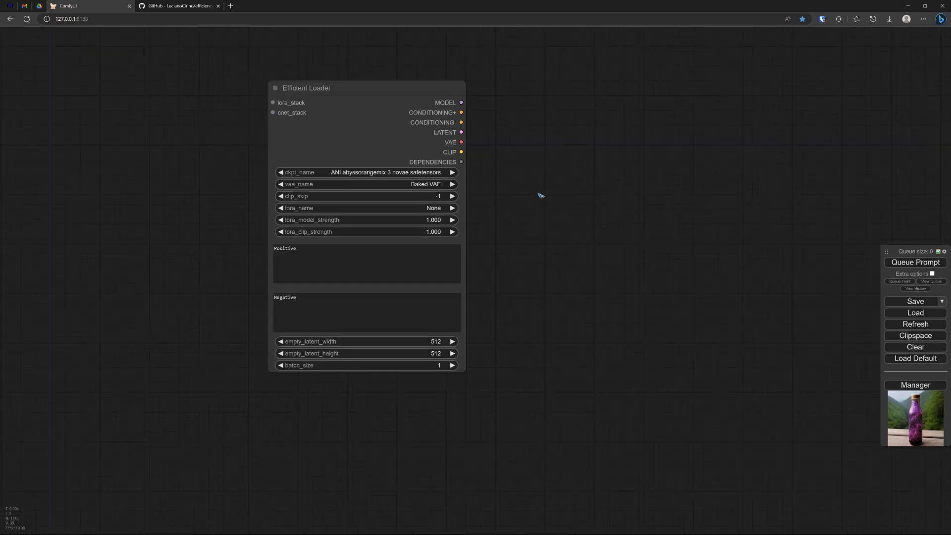
right_click(541, 195)
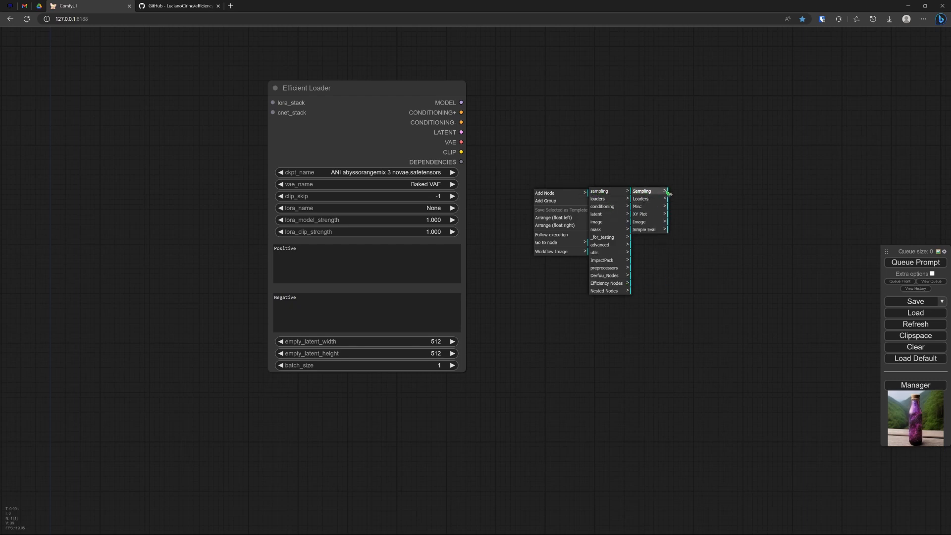
mouse_move(643, 192)
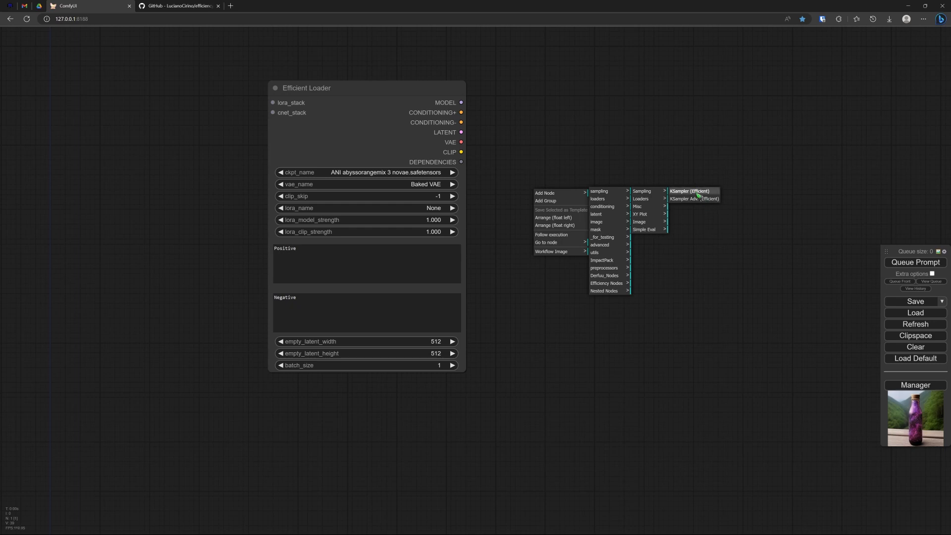
mouse_move(688, 198)
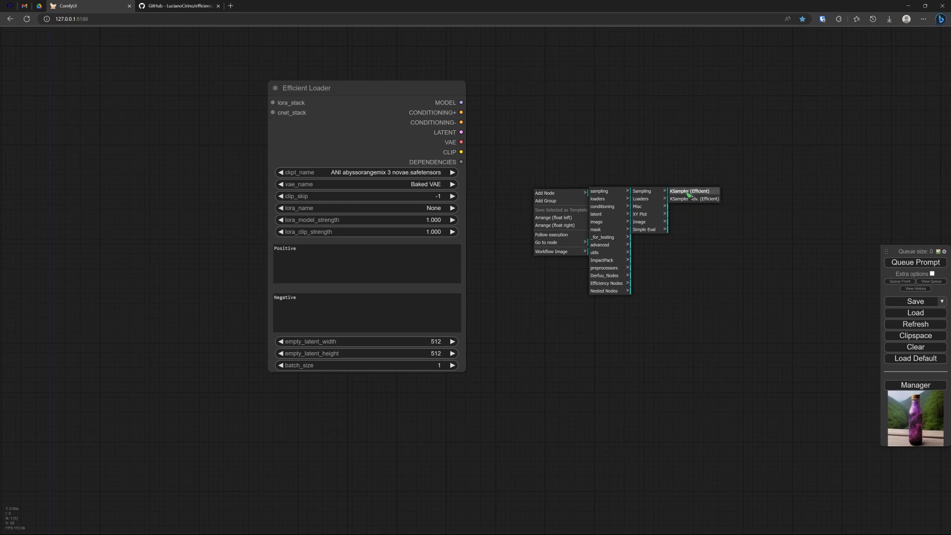
left_click(690, 191)
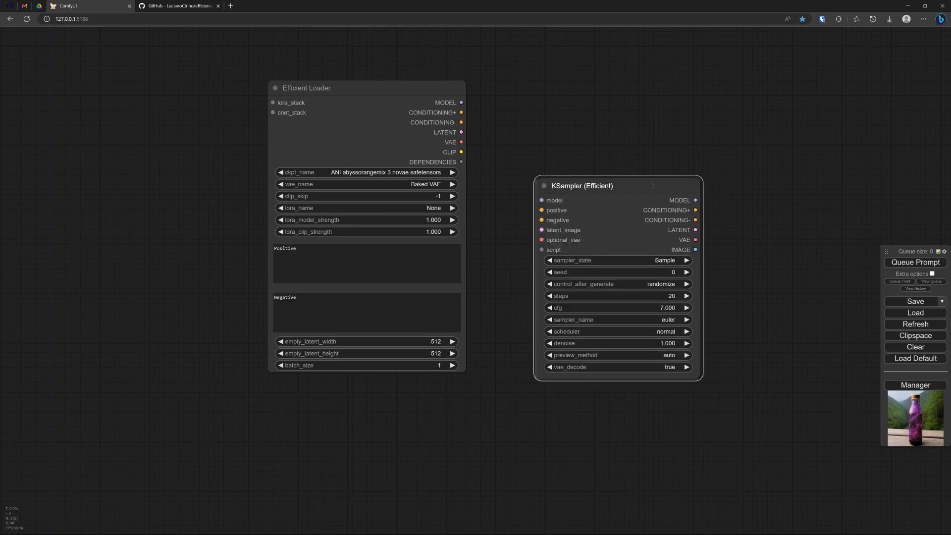
Step: Align KSampler (Efficient) beside the loader and stretch the loader taller for its prompt boxes
left_click_drag(582, 185, 543, 117)
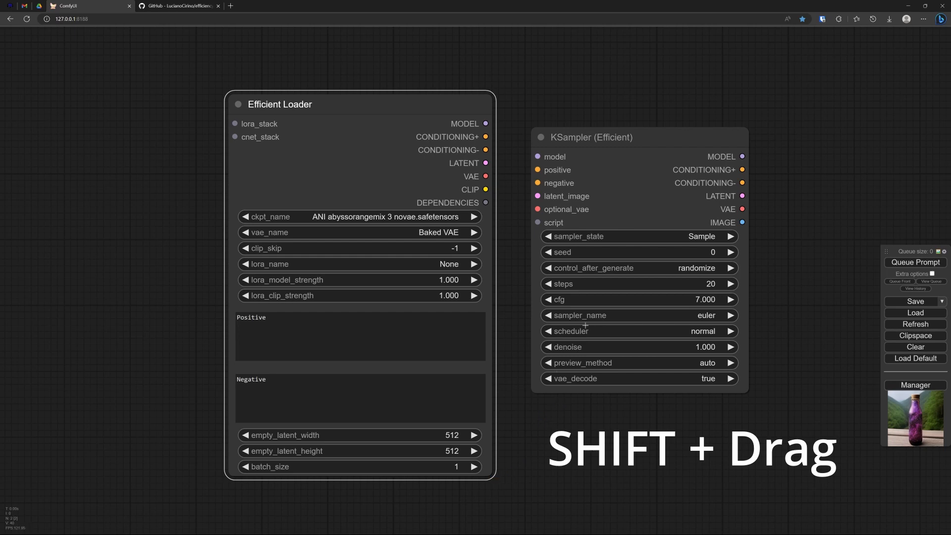
left_click_drag(589, 136, 580, 115)
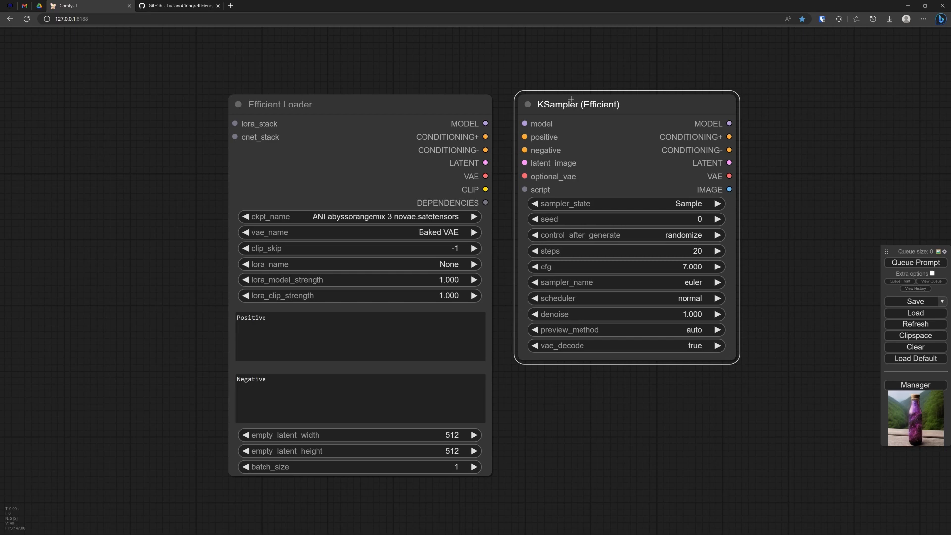
mouse_move(290, 50)
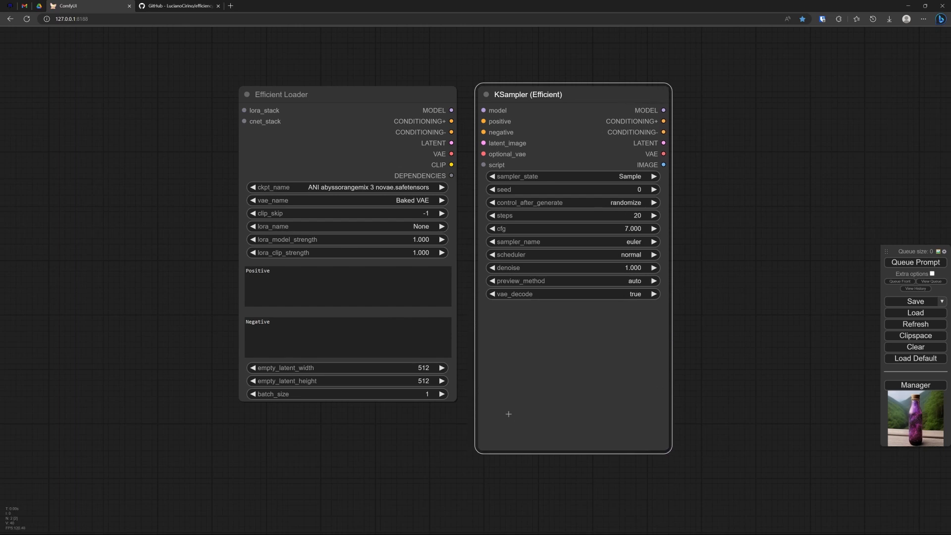
left_click_drag(456, 402, 453, 452)
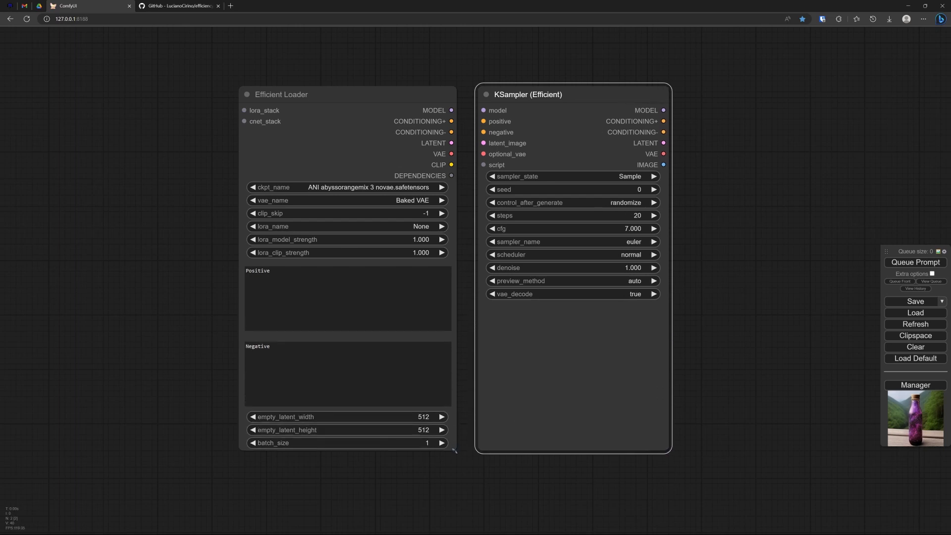
mouse_move(783, 209)
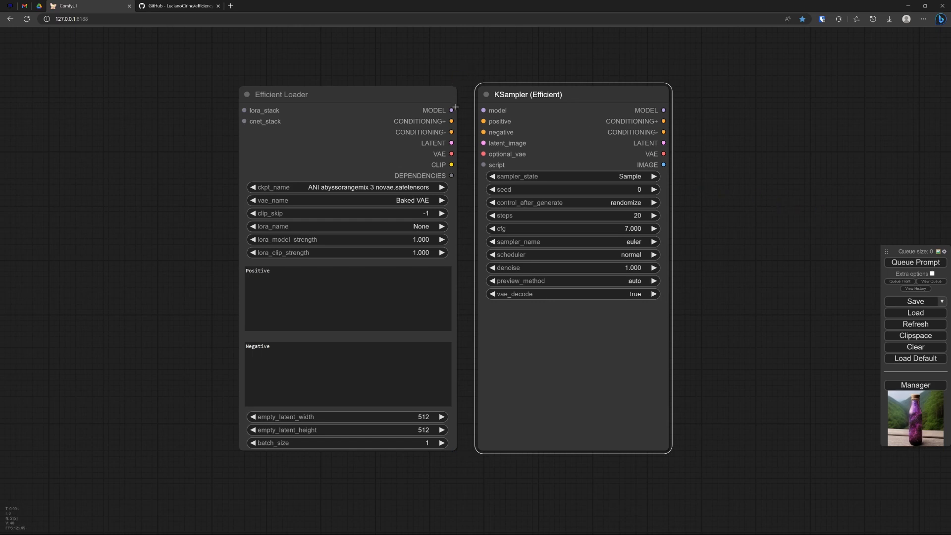
Step: Wire MODEL, CONDITIONING+, CONDITIONING-, LATENT and VAE into the sampler's matching inputs
left_click_drag(452, 110, 484, 110)
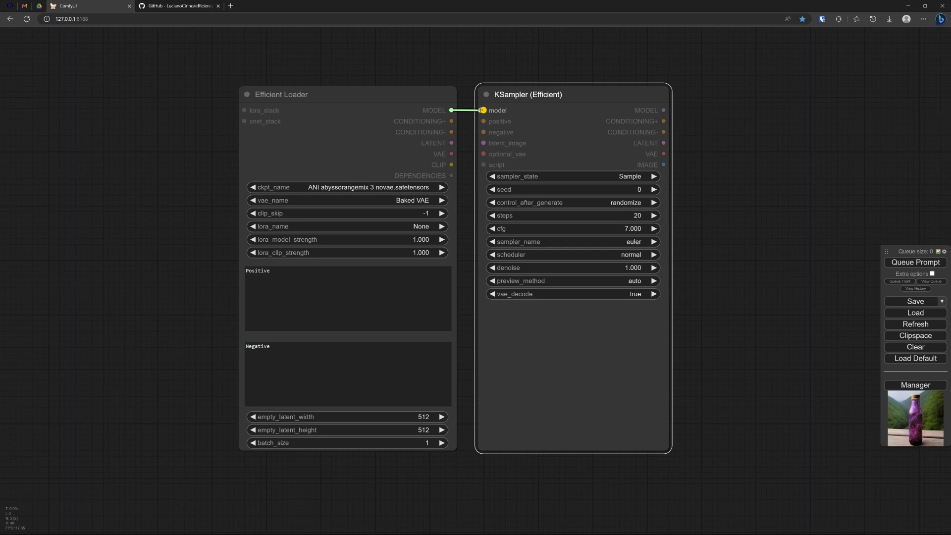
left_click_drag(452, 121, 484, 121)
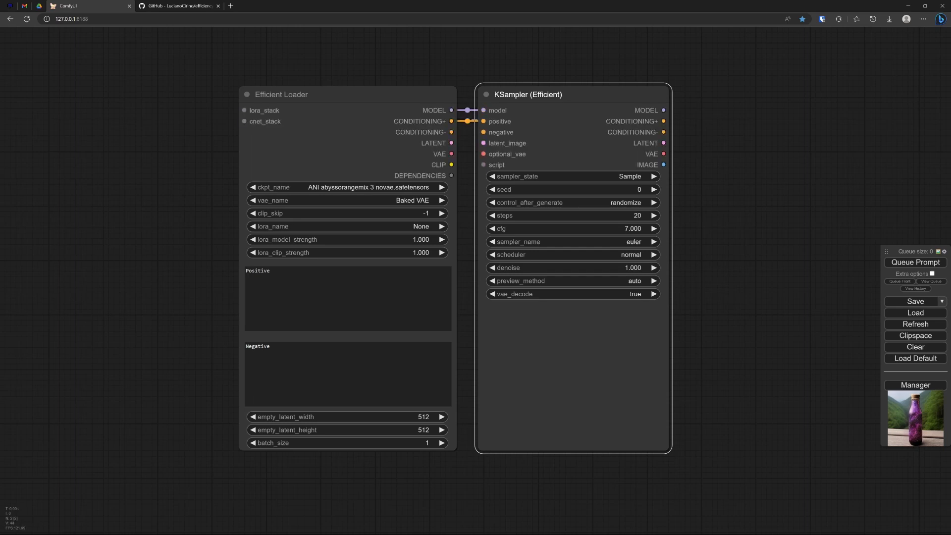
left_click_drag(452, 132, 483, 132)
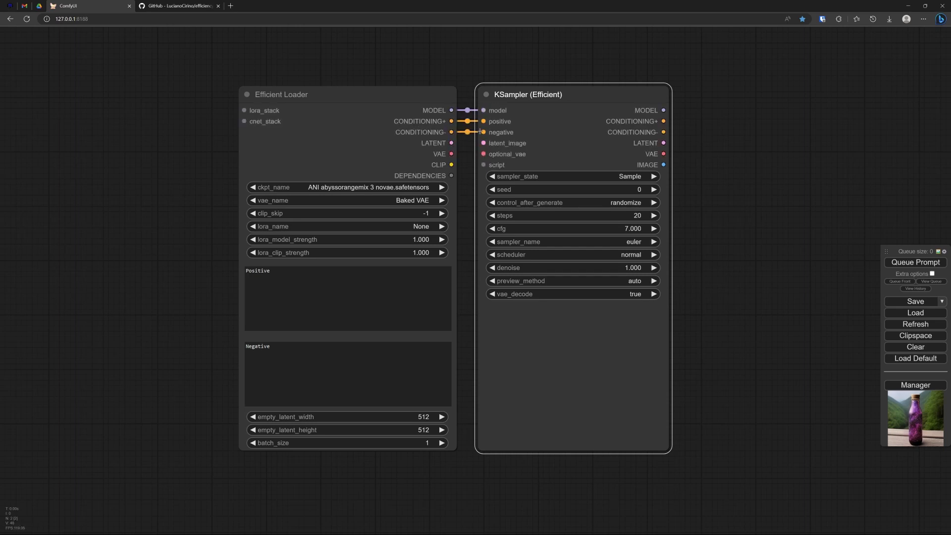
left_click_drag(452, 142, 484, 142)
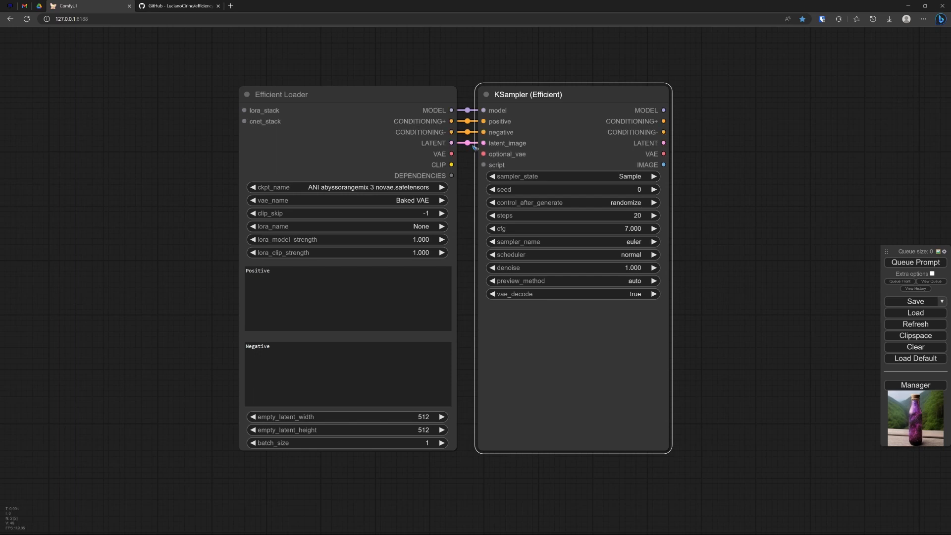
left_click_drag(452, 154, 483, 154)
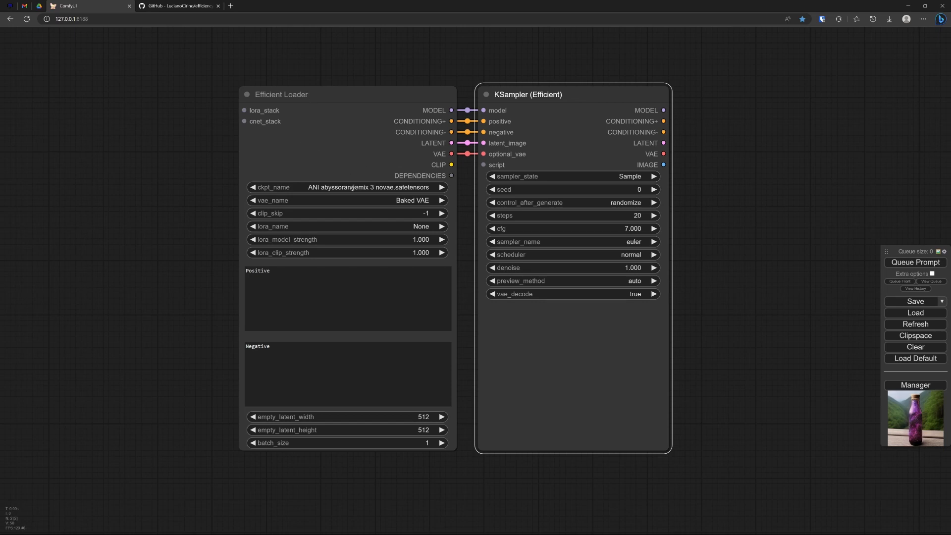
left_click(347, 187)
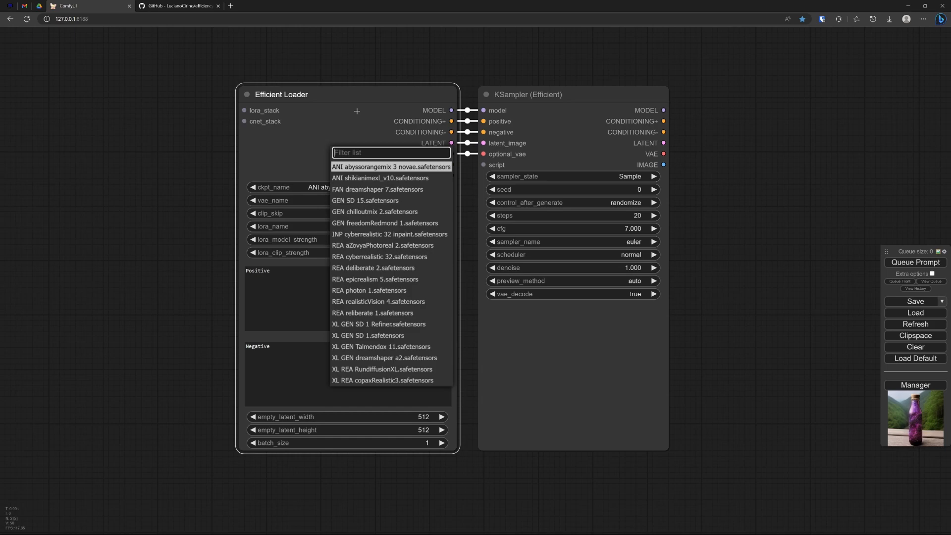
left_click(391, 167)
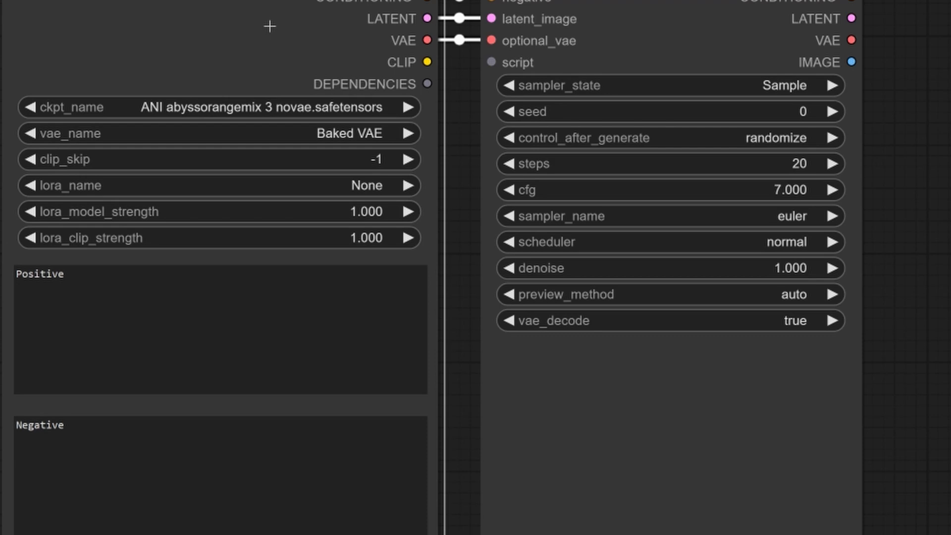
mouse_move(274, 131)
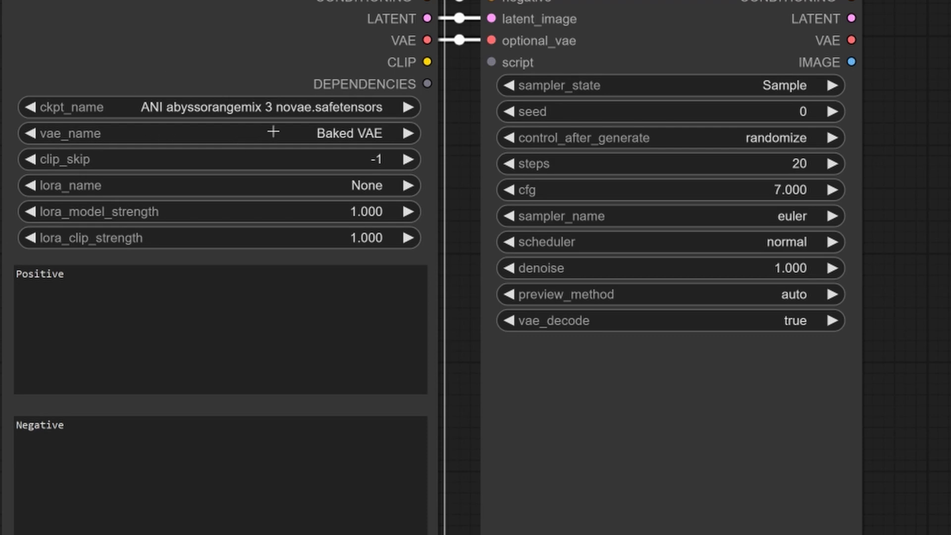
left_click(347, 133)
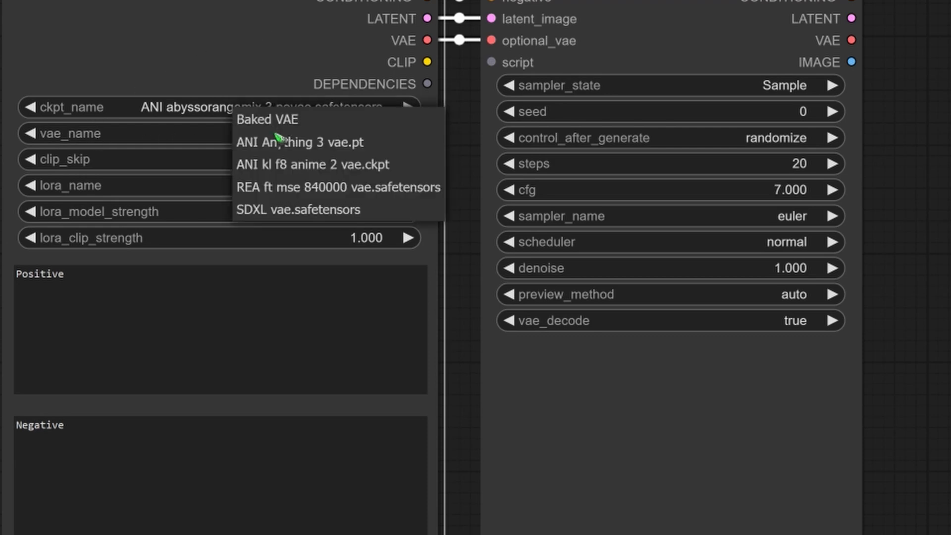
left_click(267, 120)
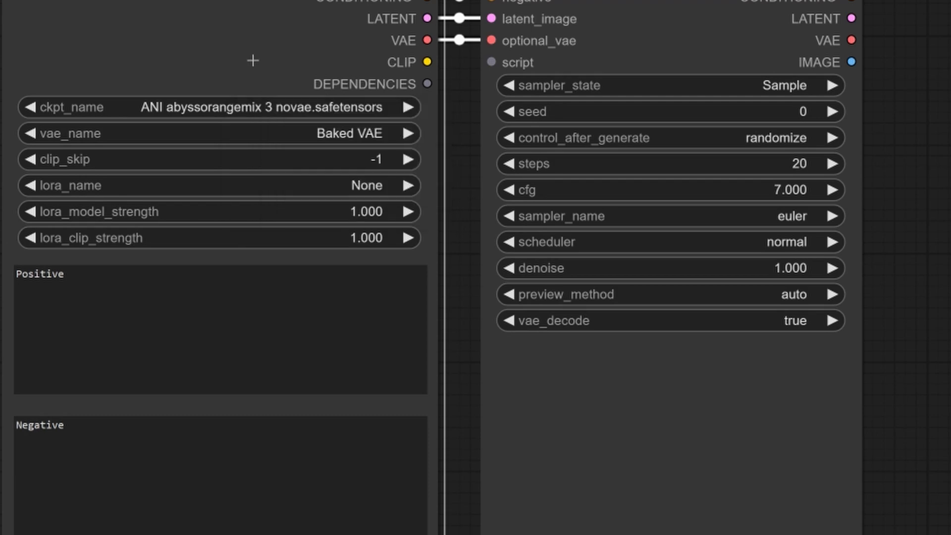
mouse_move(312, 133)
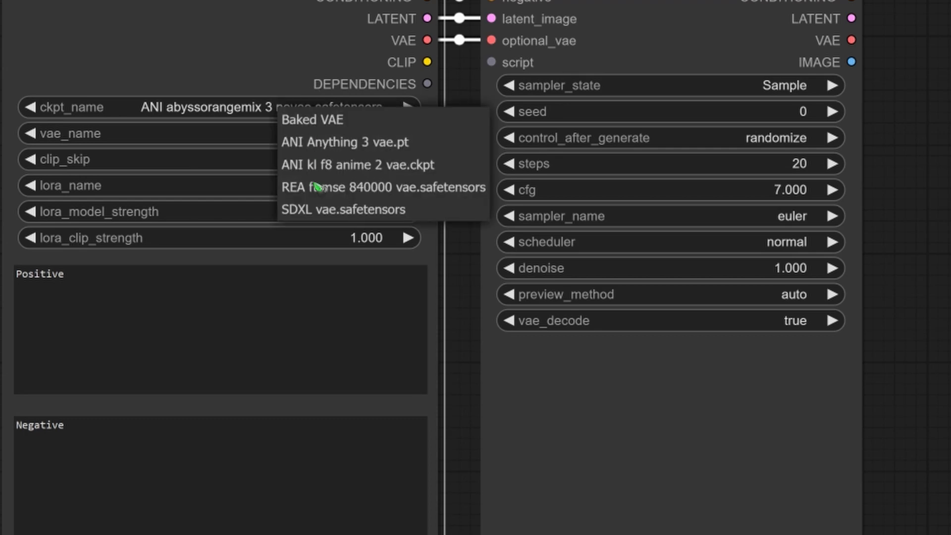
left_click(314, 119)
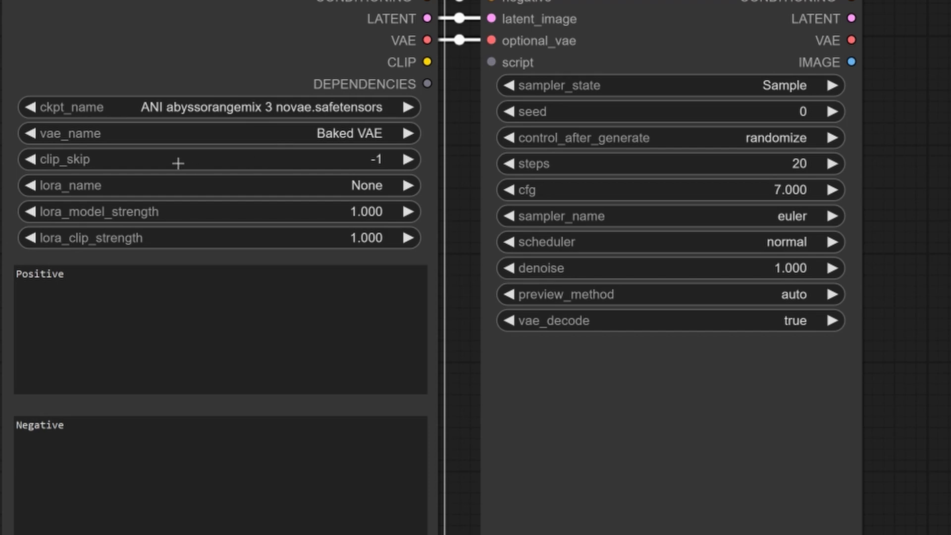
mouse_move(227, 164)
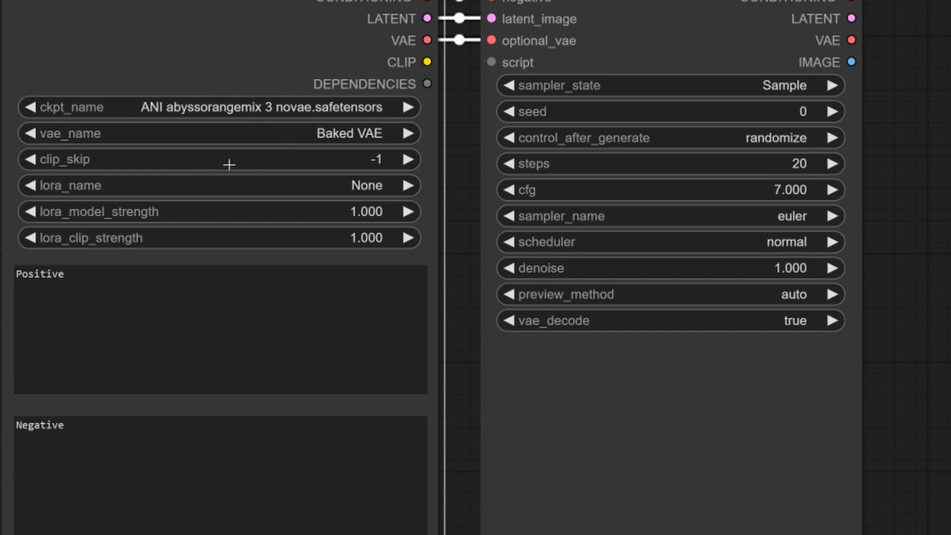
mouse_move(230, 184)
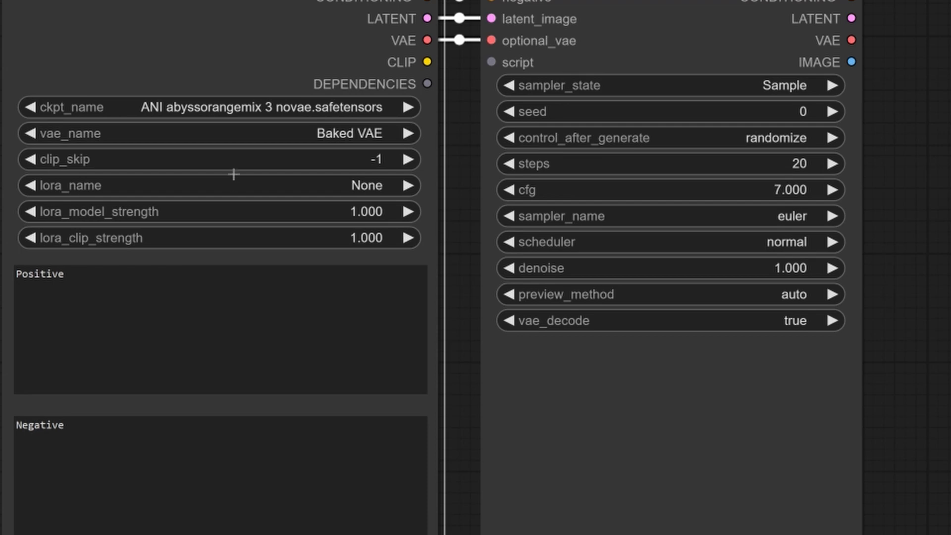
mouse_move(234, 185)
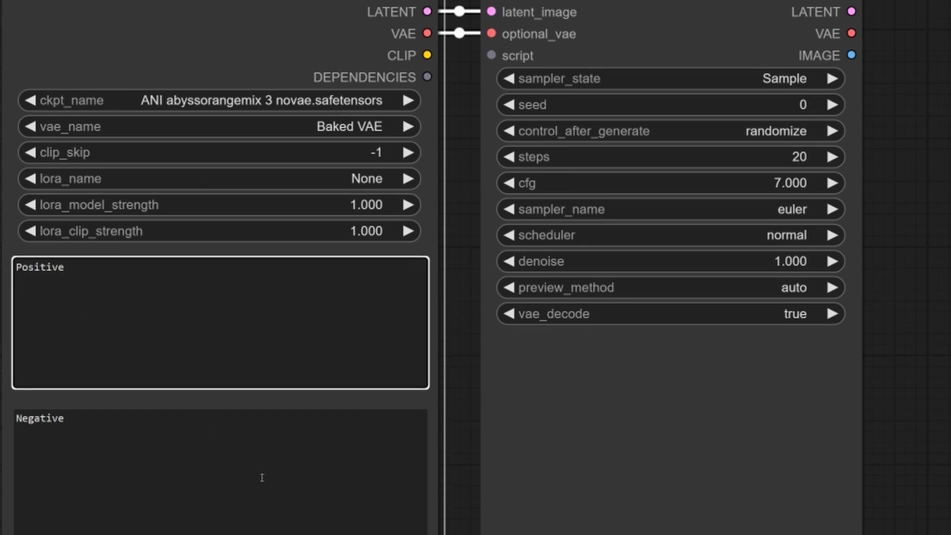
scroll("down", 3)
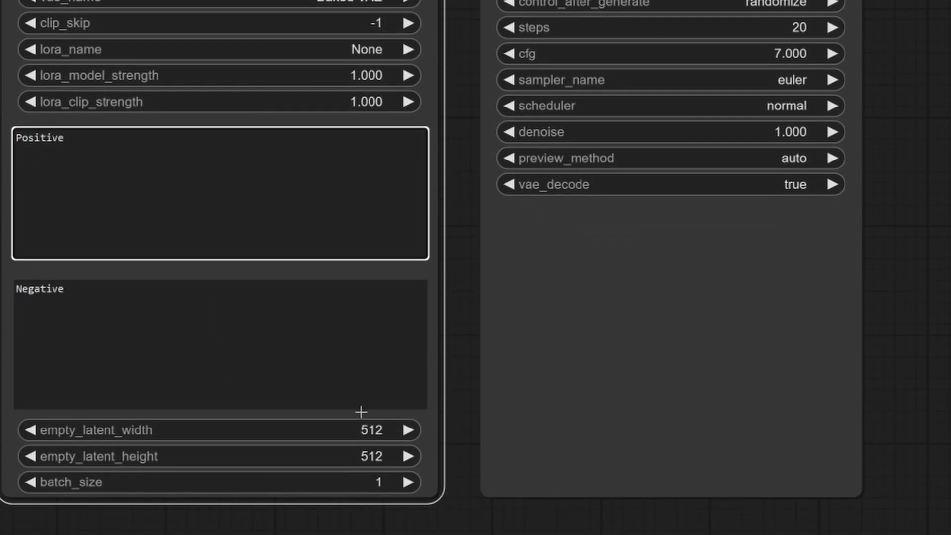
mouse_move(704, 137)
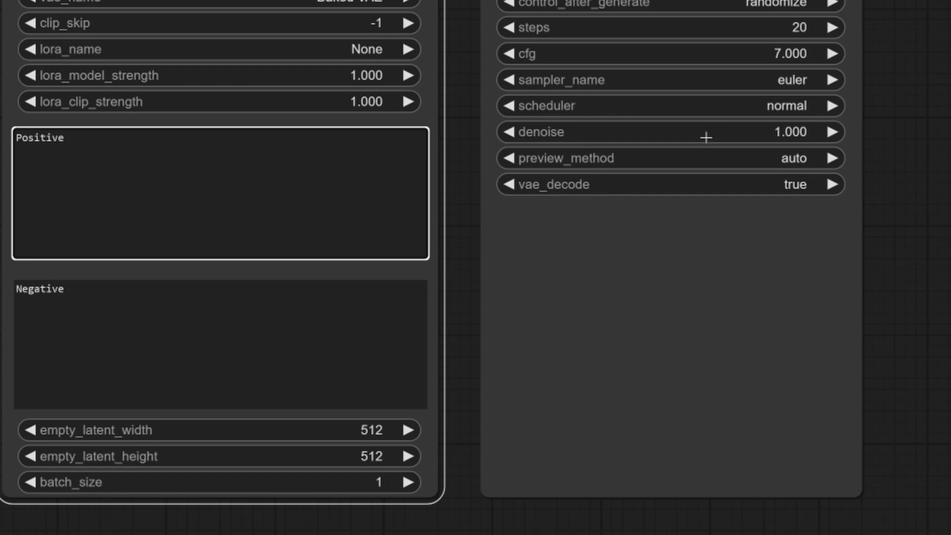
scroll("down", 3)
type("colorful butterfly bathing in the sunlight, cinematic photo")
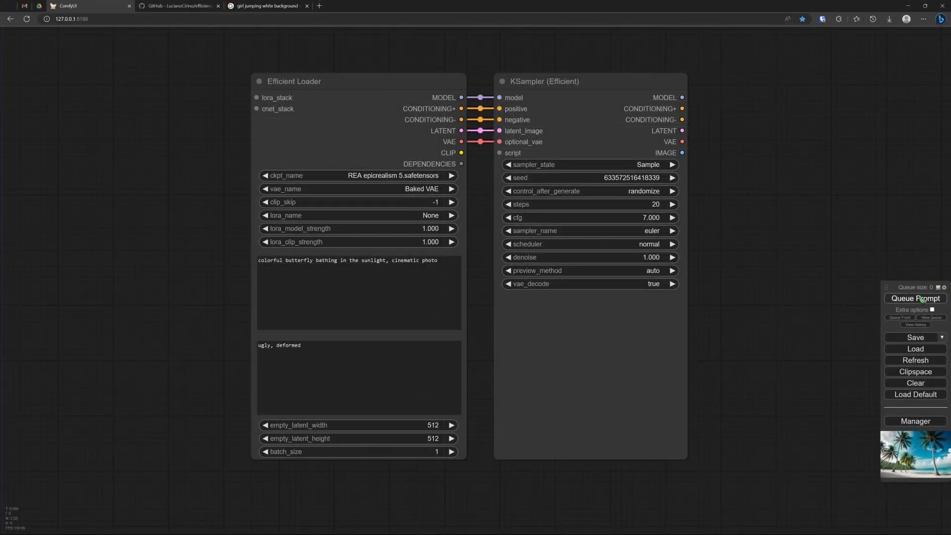
Step: Queue a butterfly generation, set preview_method to none, and queue again
left_click(916, 298)
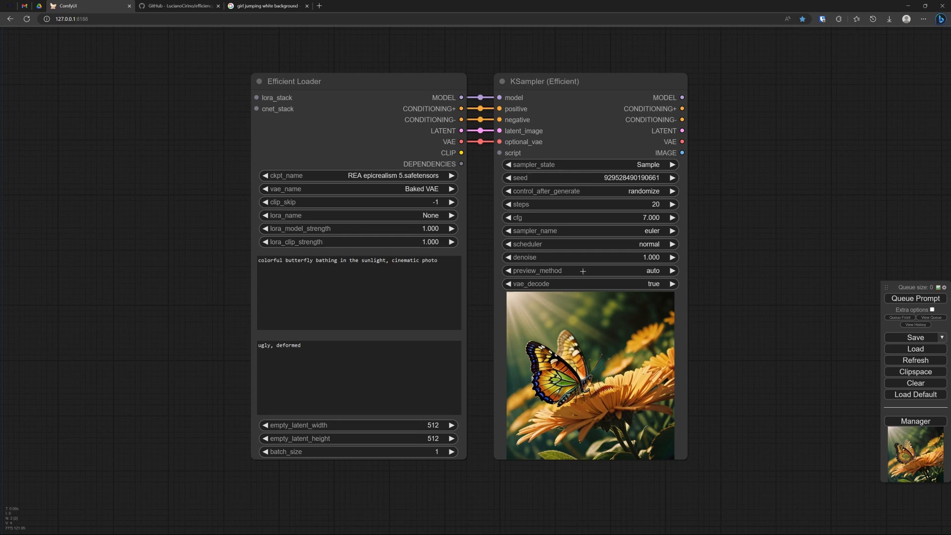
left_click(652, 271)
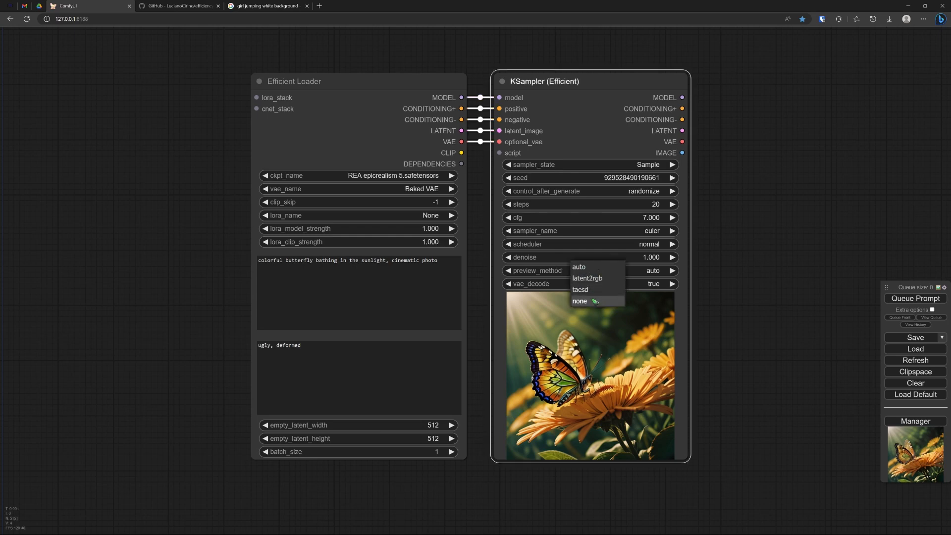
left_click(580, 301)
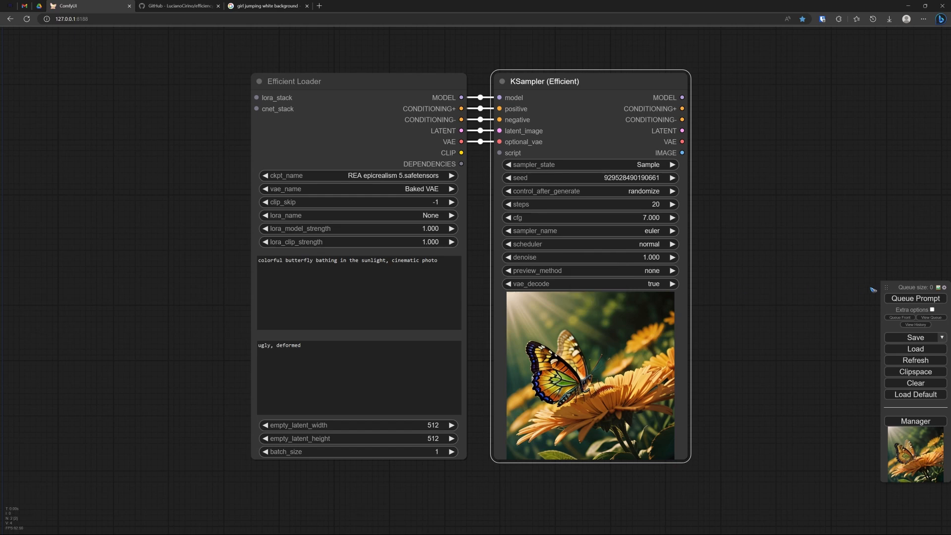
left_click(916, 298)
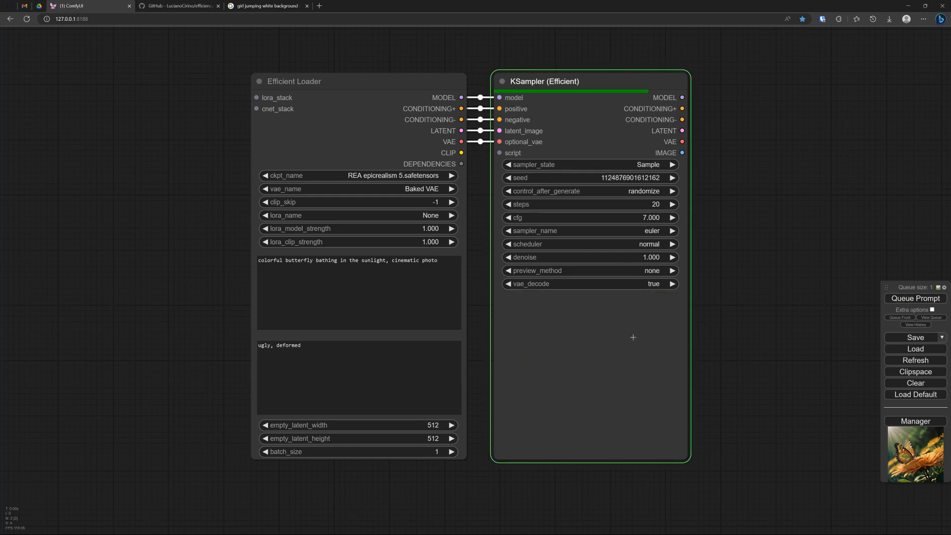
left_click(915, 298)
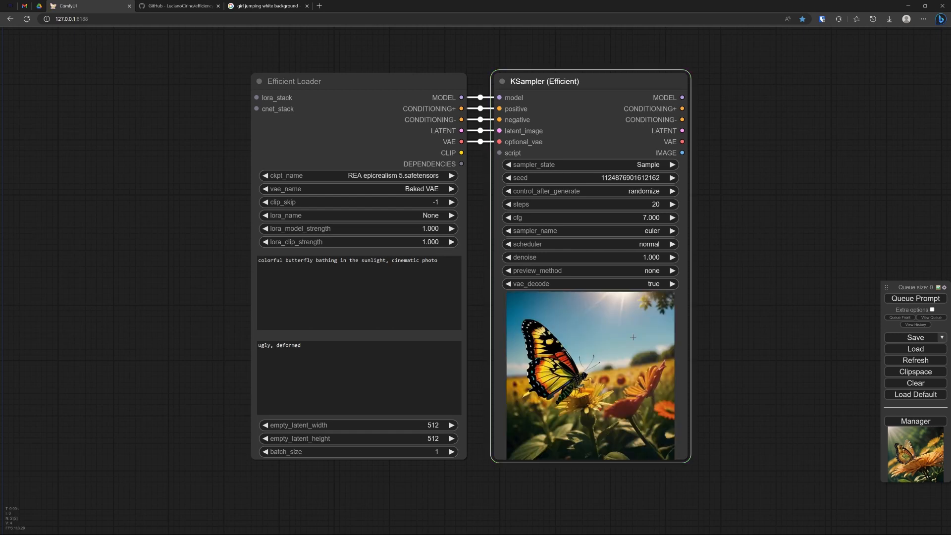
mouse_move(566, 287)
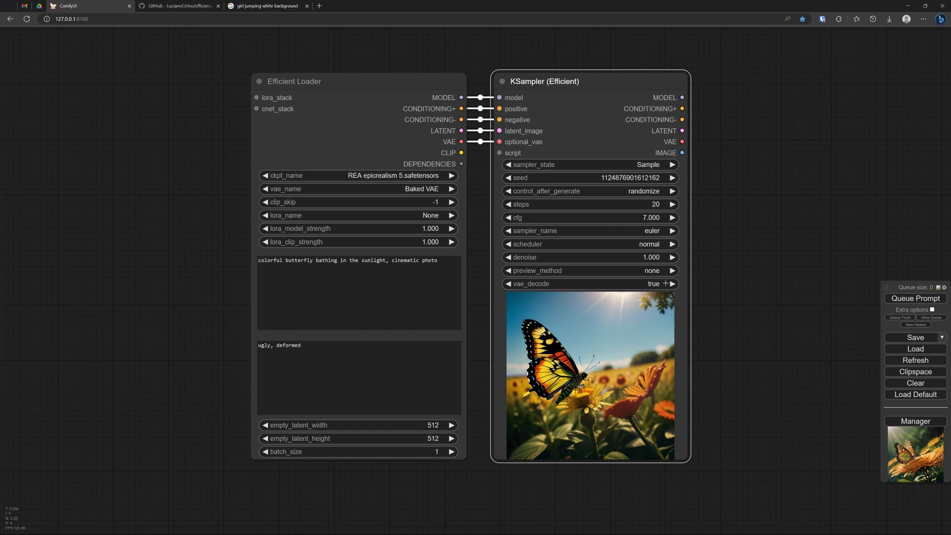
Step: Choose a new vae_decode setting on the KSampler (Efficient) node
left_click(652, 283)
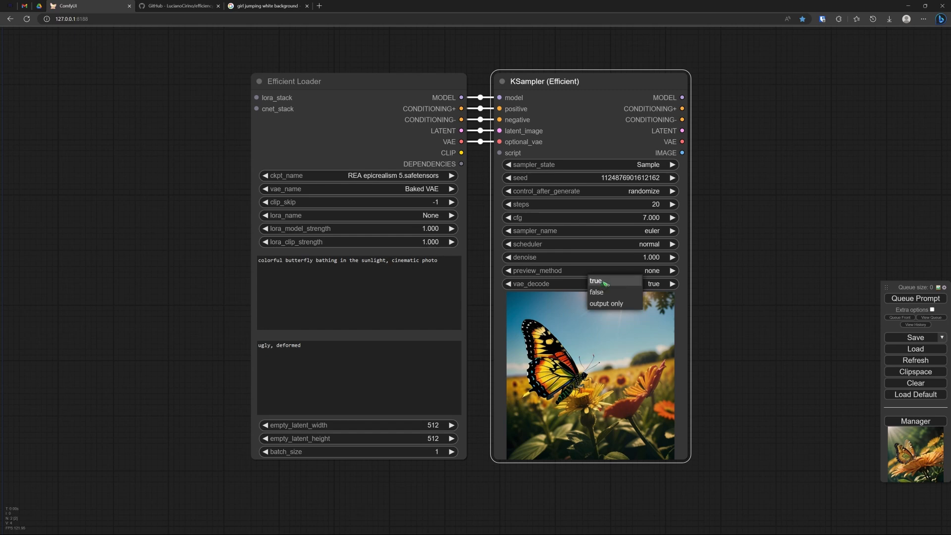
mouse_move(768, 232)
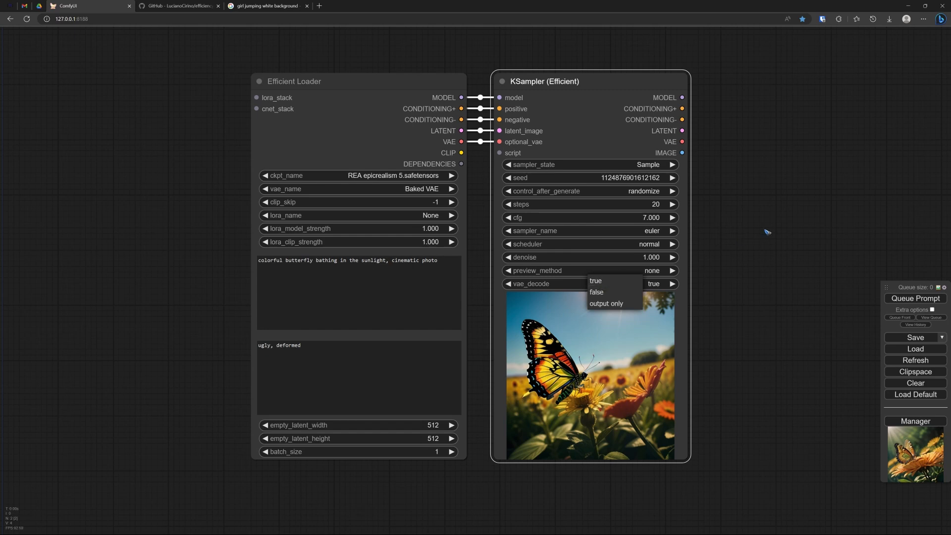
mouse_move(764, 204)
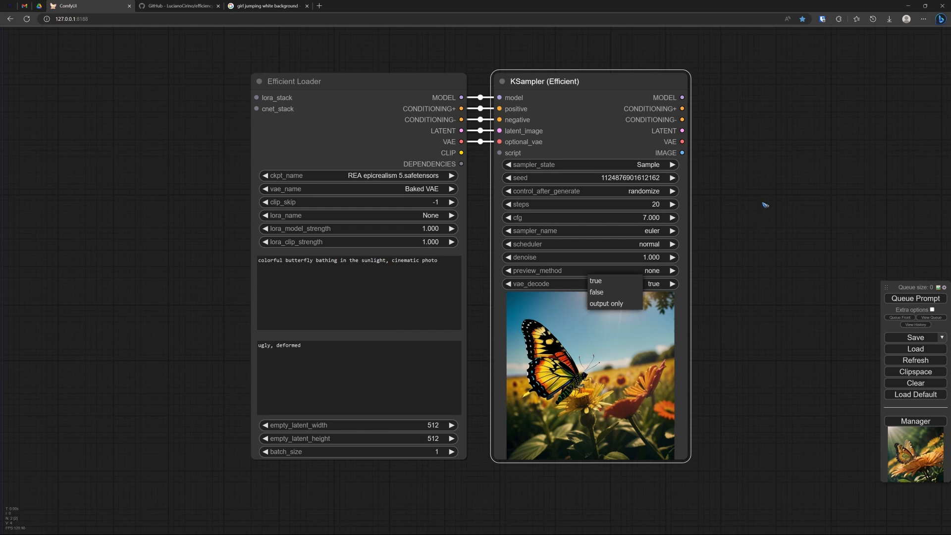
mouse_move(594, 280)
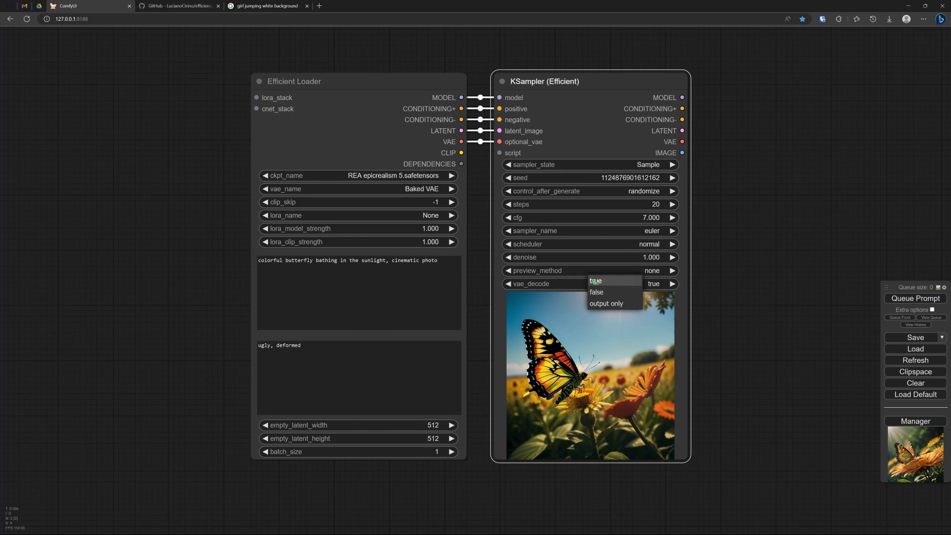
mouse_move(598, 291)
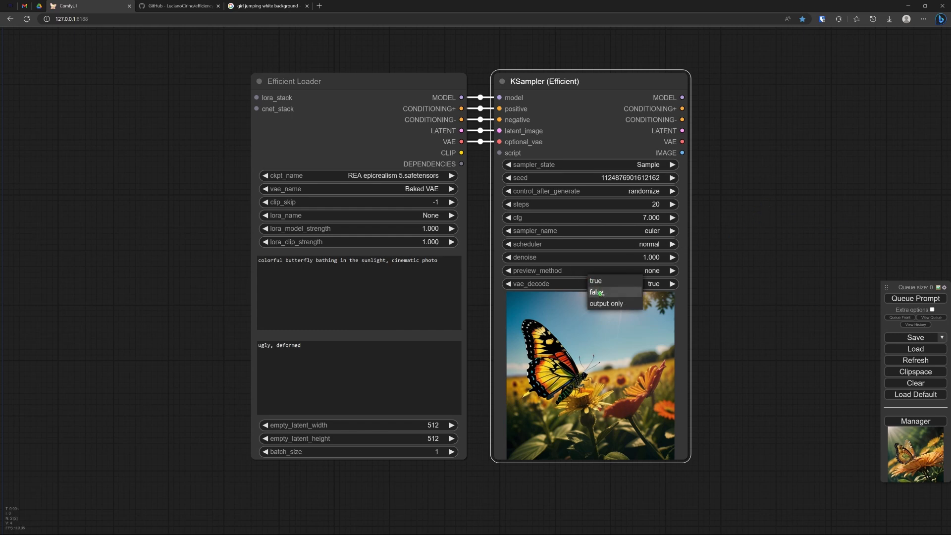
left_click(595, 293)
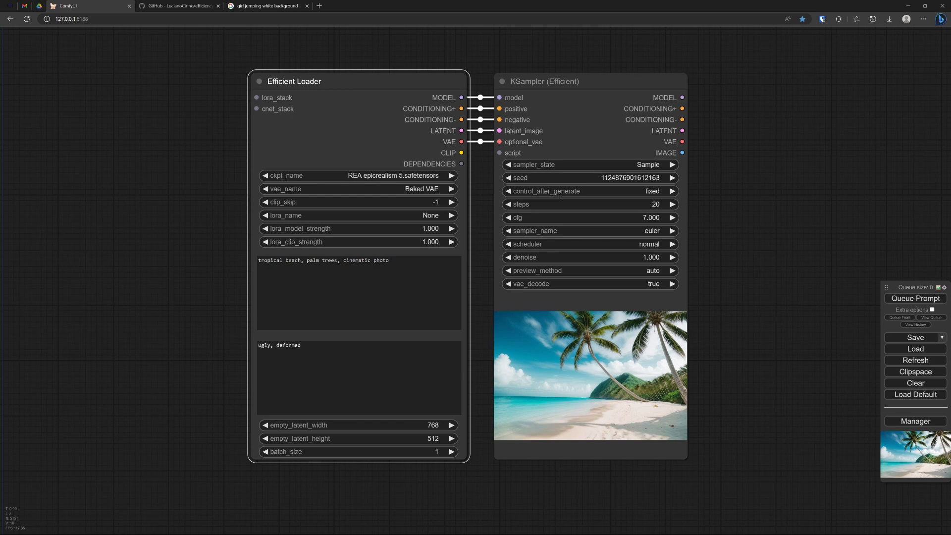
mouse_move(527, 221)
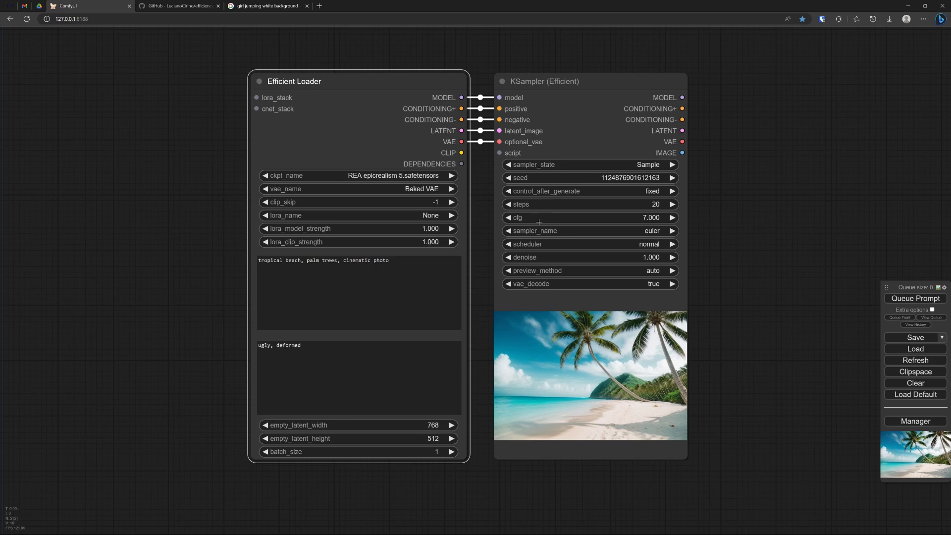
mouse_move(587, 338)
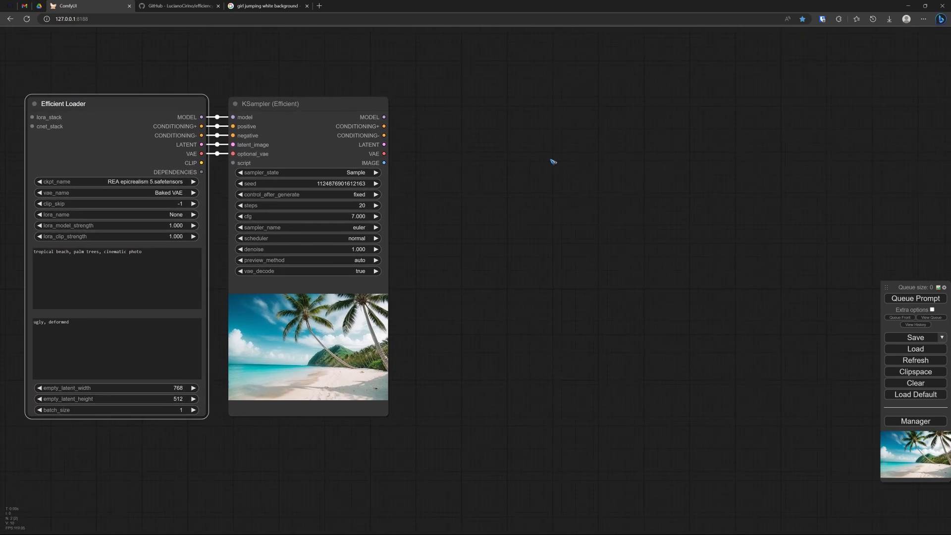
Step: Add an Efficiency Nodes Image Overlay node and place it beside the KSampler
right_click(552, 160)
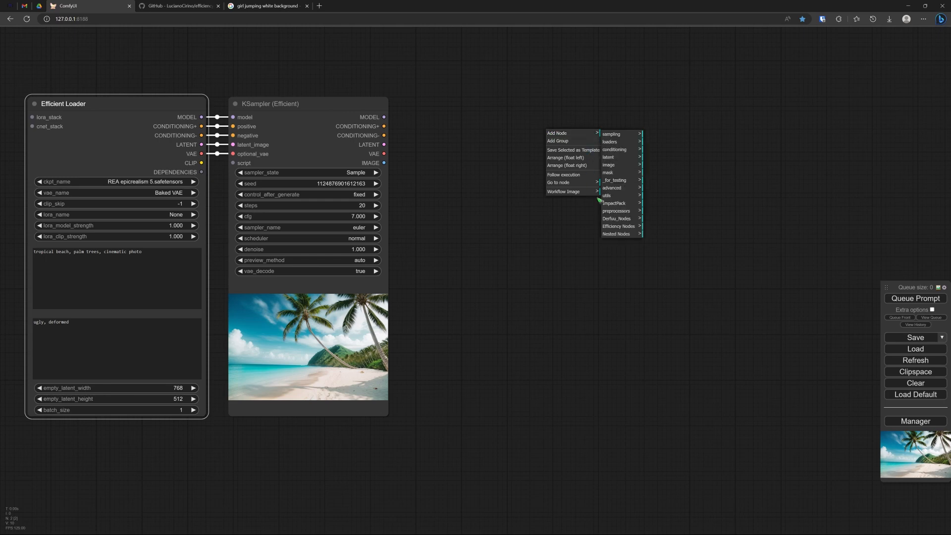
mouse_move(622, 226)
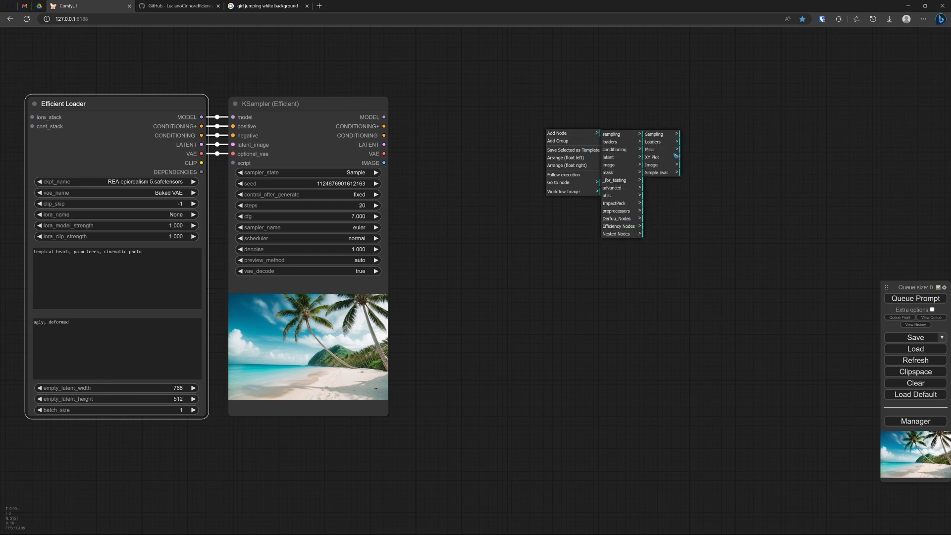
mouse_move(652, 164)
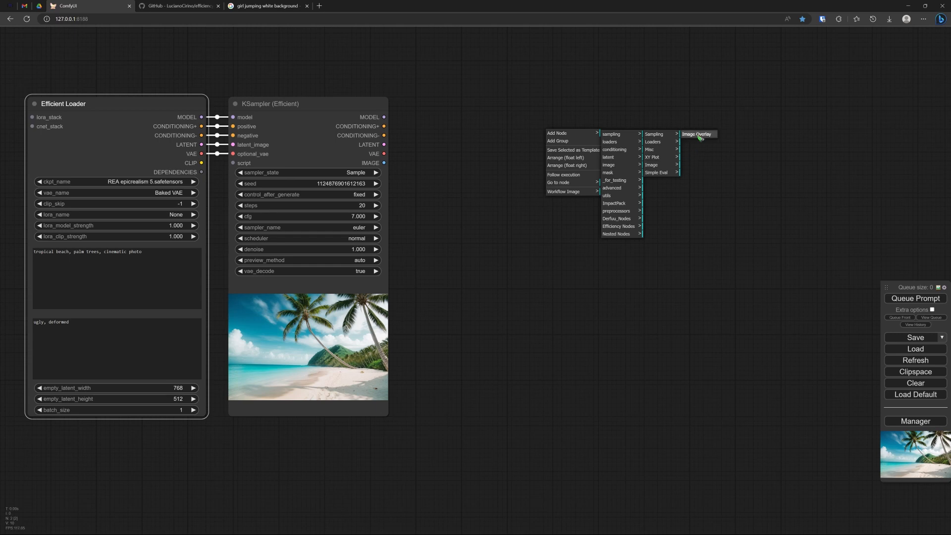
left_click(698, 134)
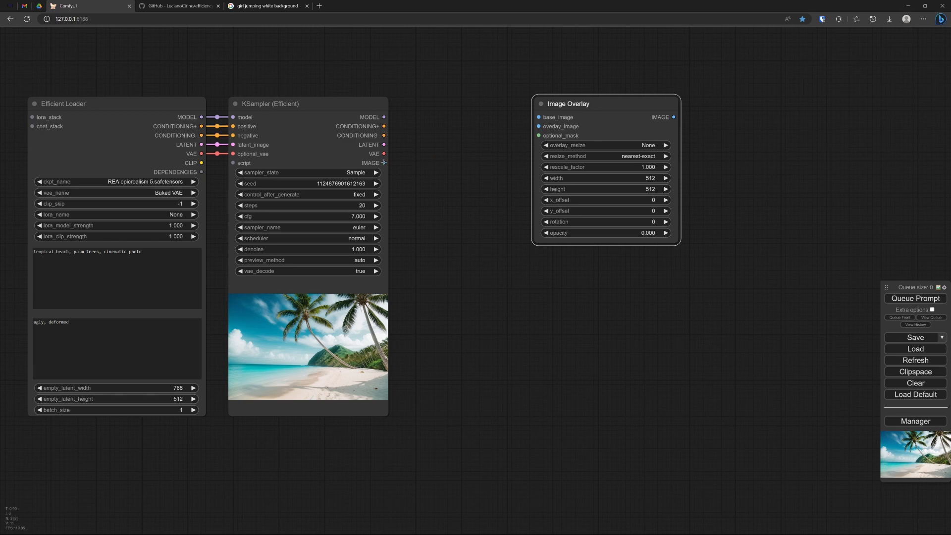
left_click_drag(383, 163, 540, 117)
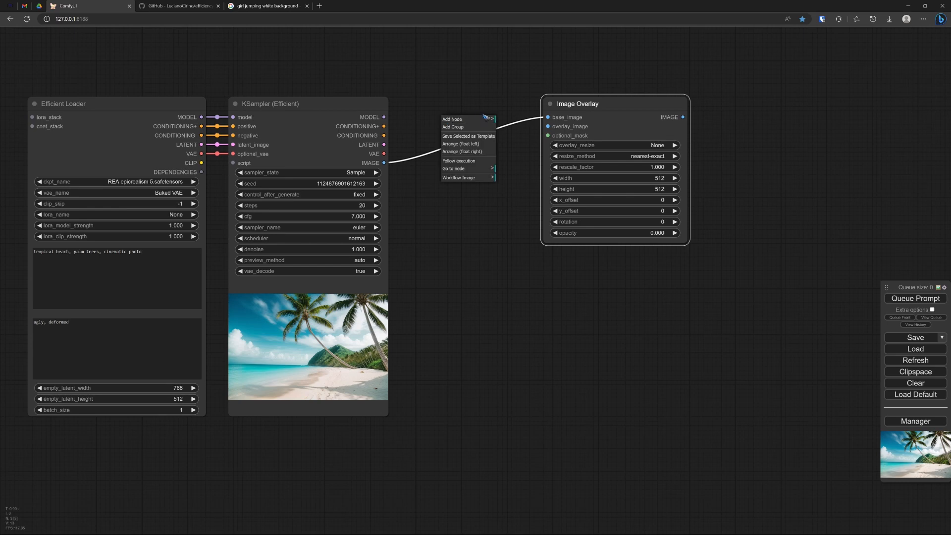
mouse_move(453, 118)
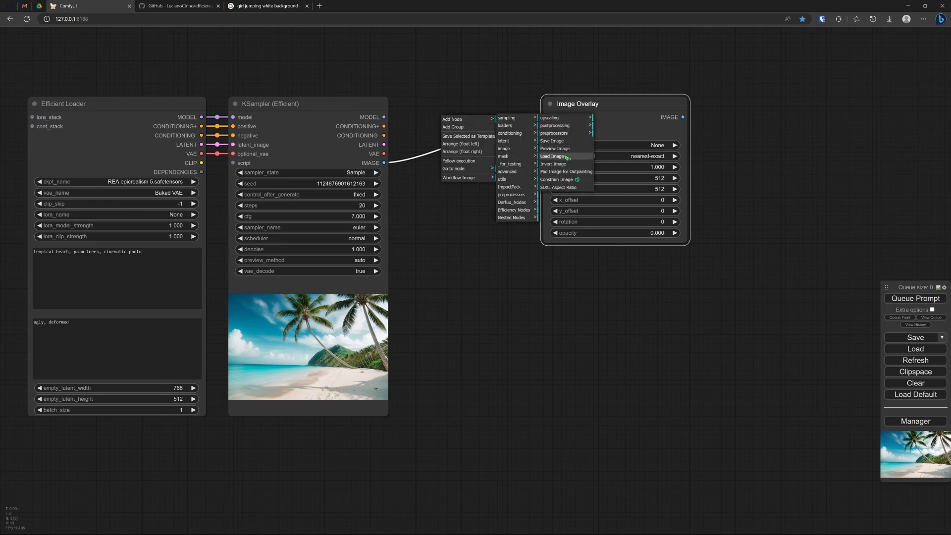
Step: Add a Load Image node and upload the jumping girl PNG into it
left_click(553, 157)
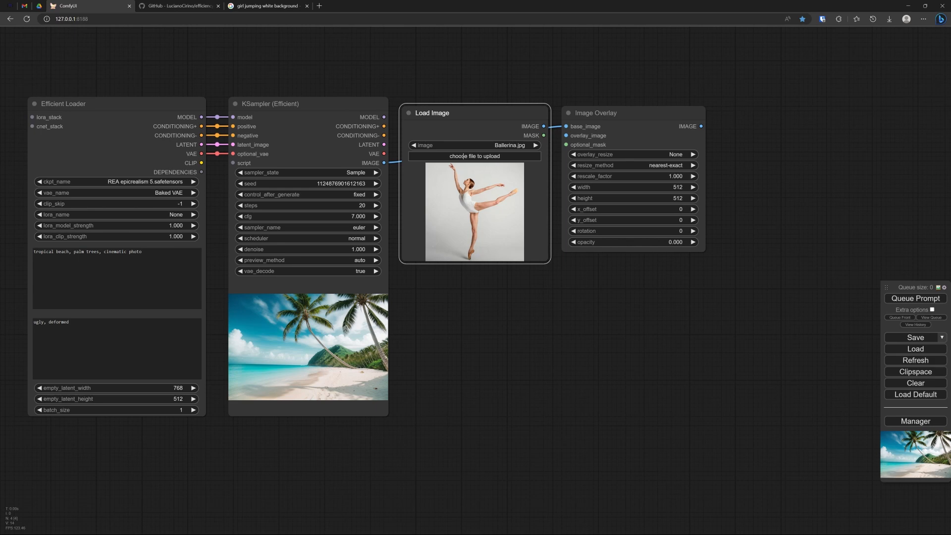
left_click(473, 157)
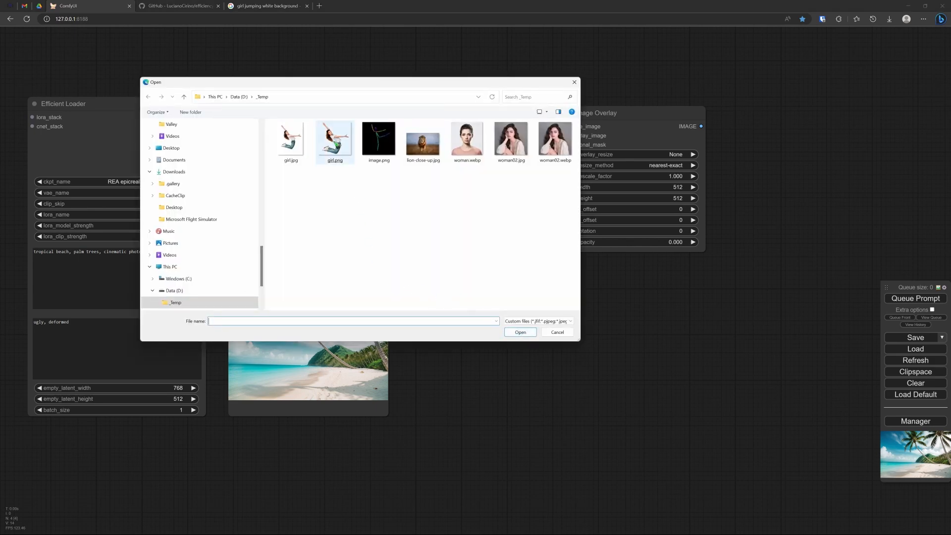
left_click(520, 332)
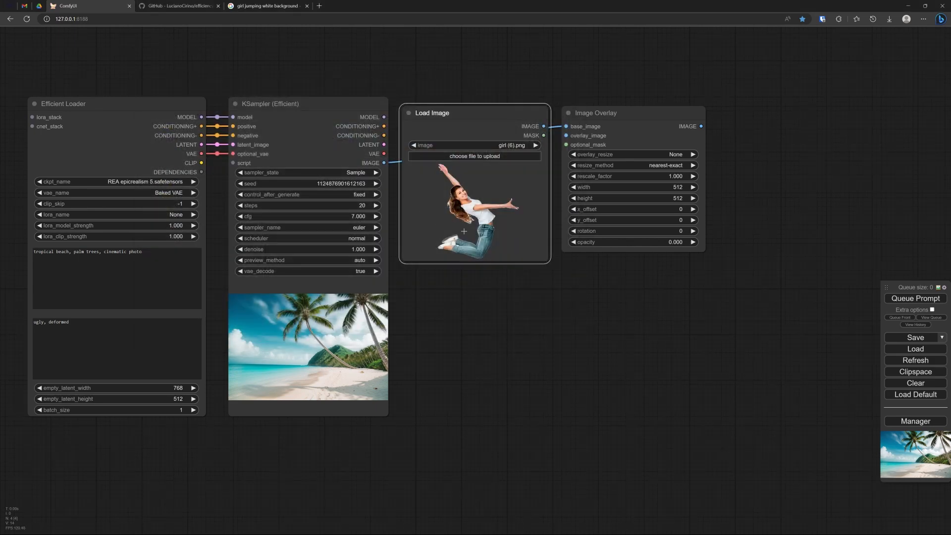
mouse_move(540, 279)
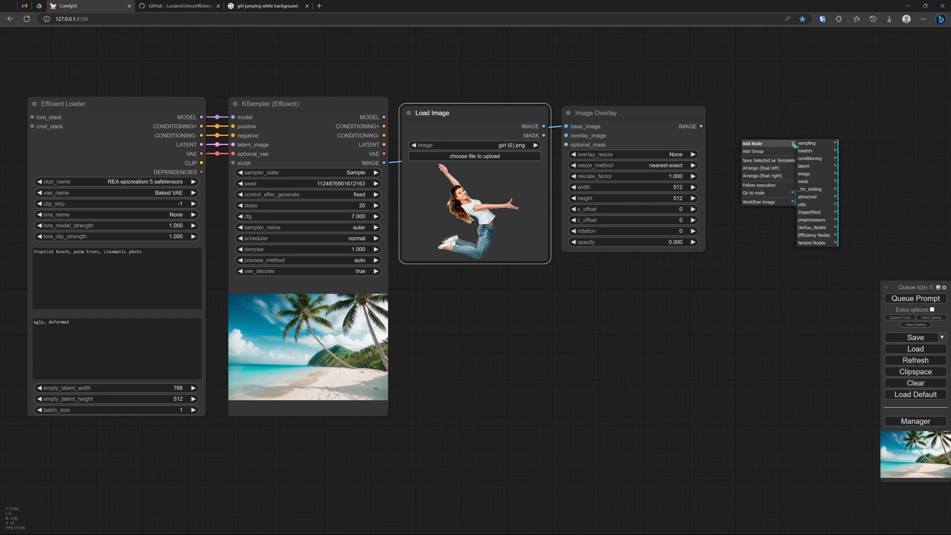
mouse_move(805, 174)
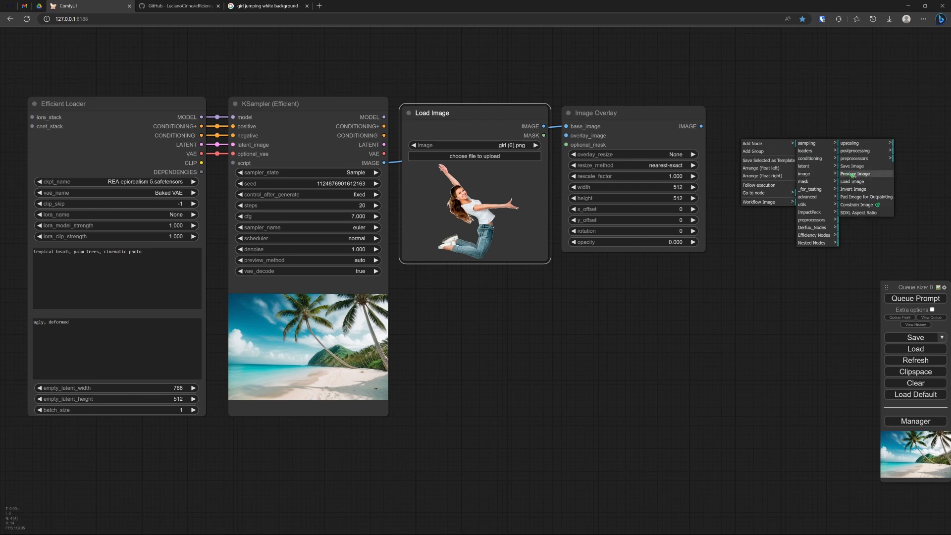
Step: Preview the overlay output and wire the girl's image and mask into overlay_image and optional_mask
left_click(856, 174)
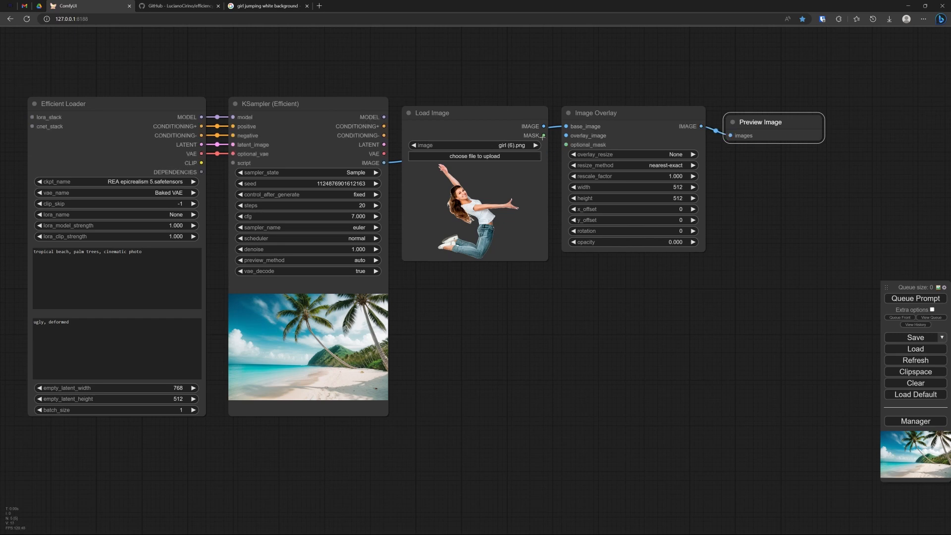
left_click_drag(544, 136, 565, 145)
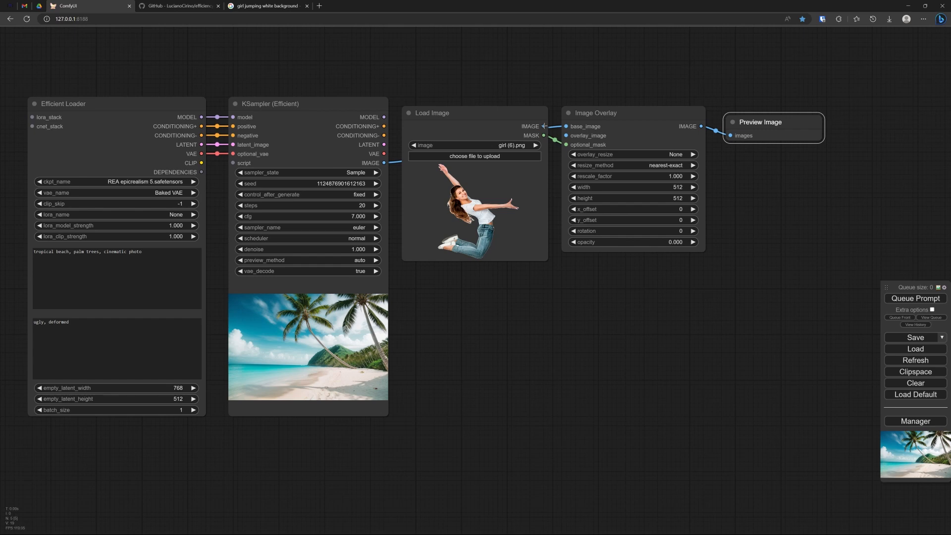
left_click_drag(432, 113, 432, 131)
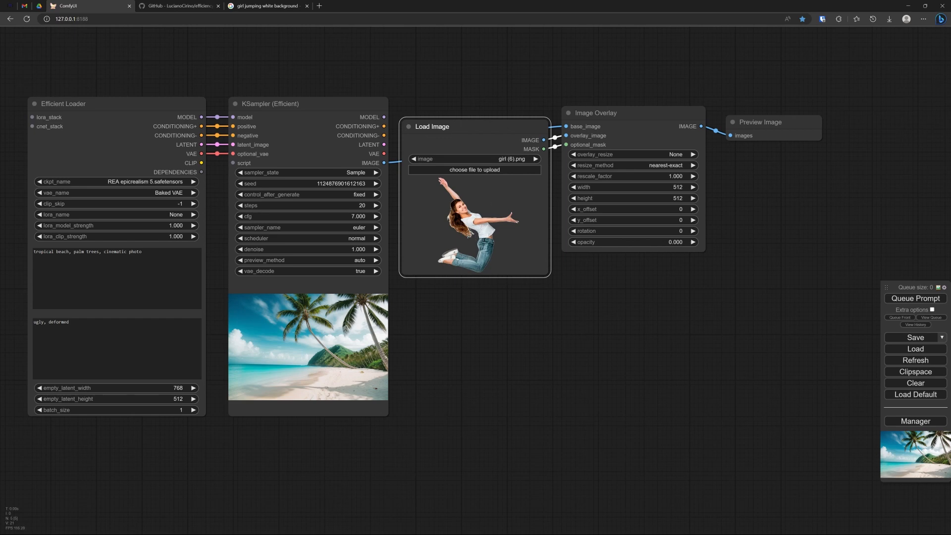
mouse_move(470, 174)
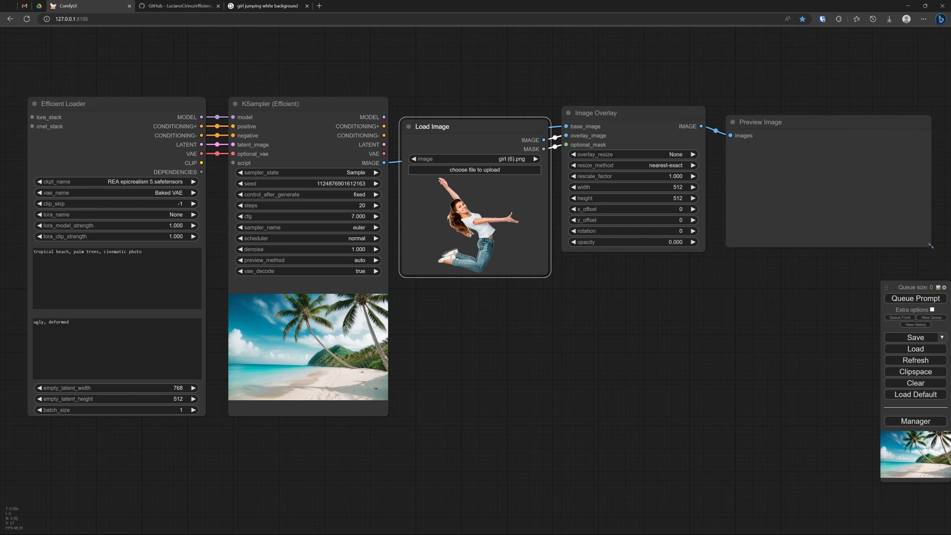
mouse_move(644, 177)
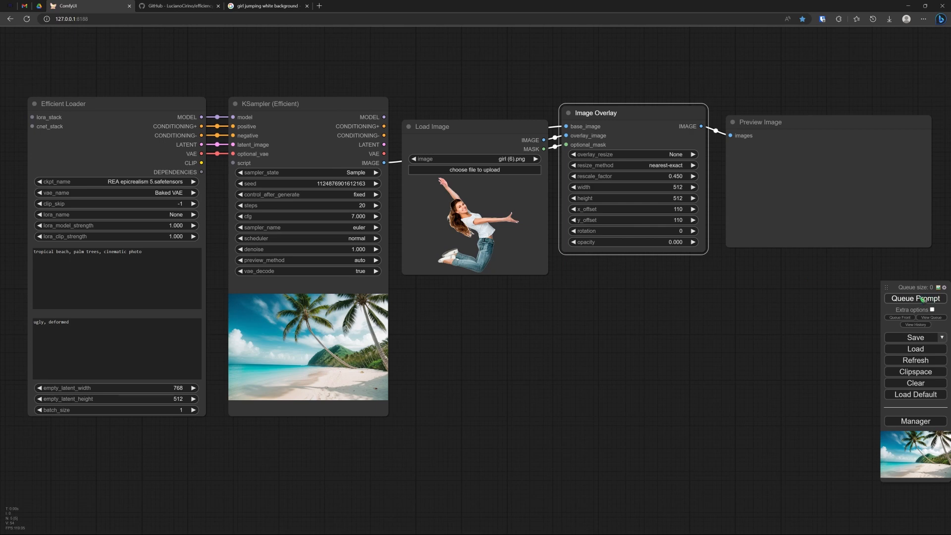
Step: Render the composite, then resize the overlay by rescale_factor 0.25 and render again
left_click(916, 298)
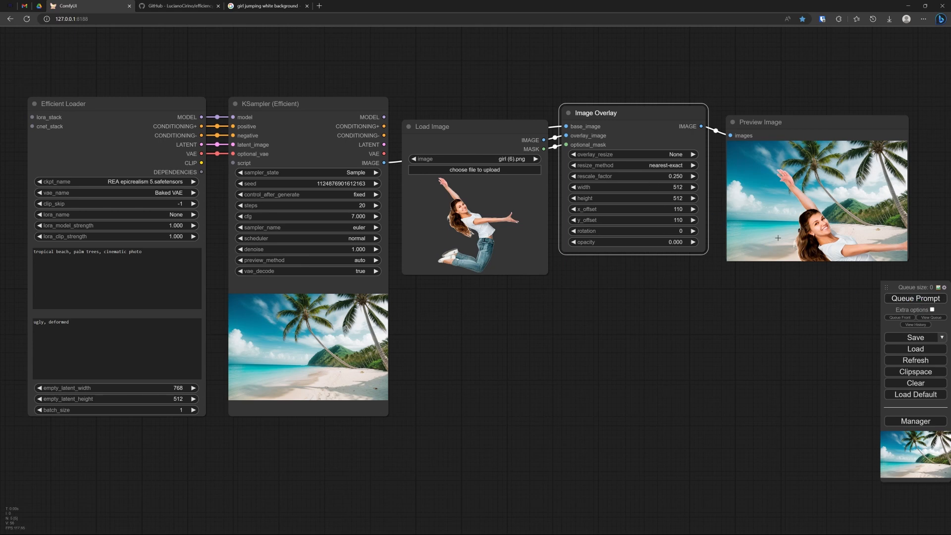
mouse_move(629, 166)
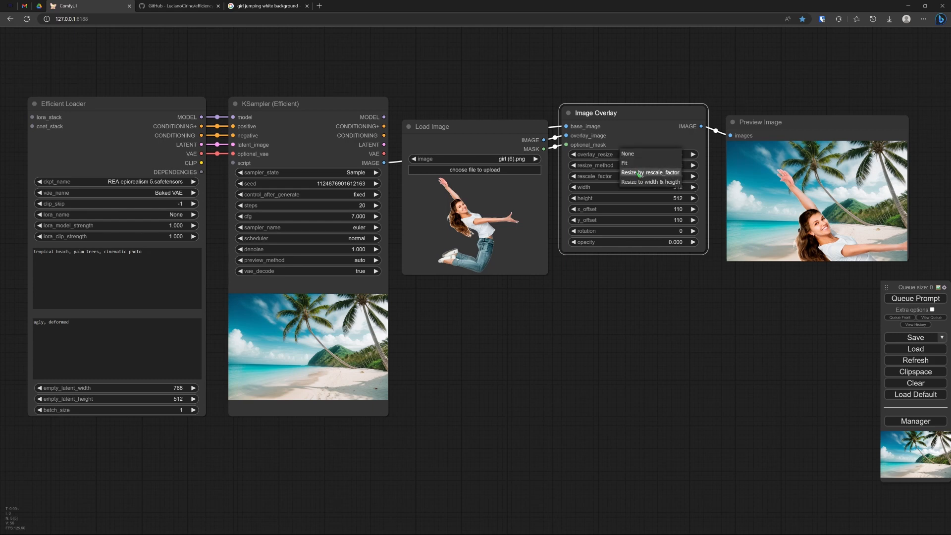
left_click(650, 173)
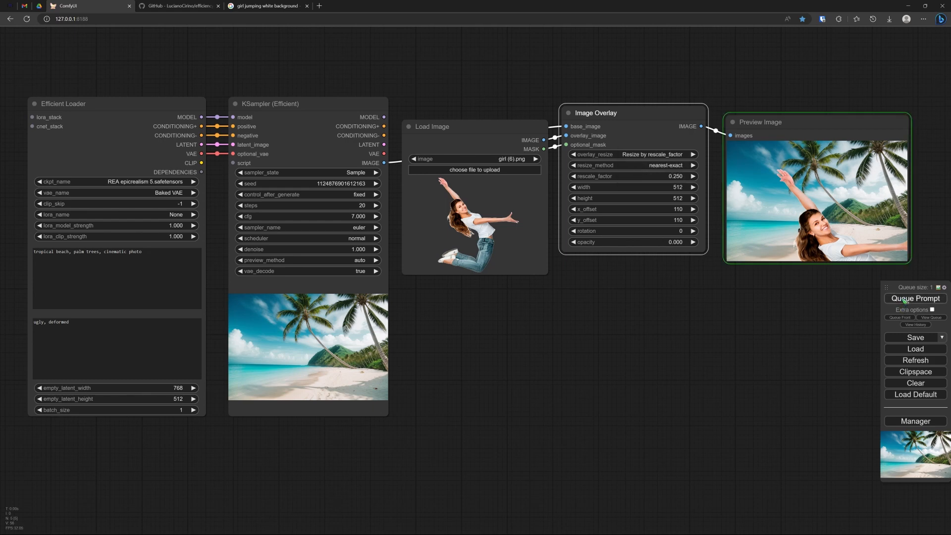
left_click(916, 298)
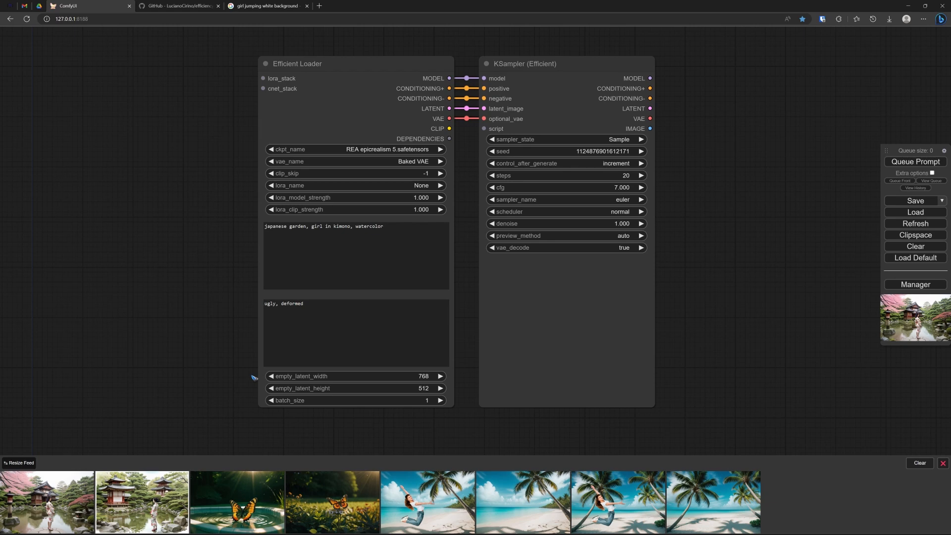
mouse_move(227, 402)
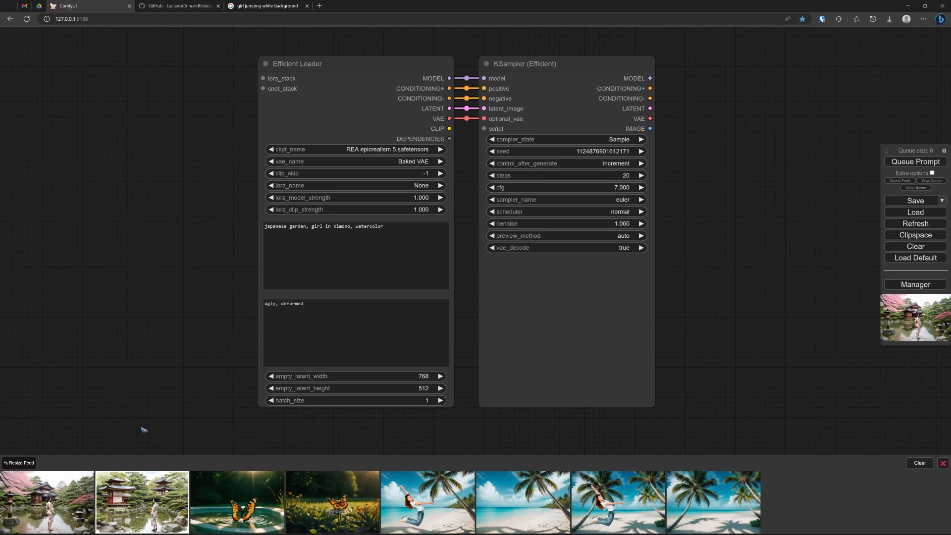
mouse_move(157, 410)
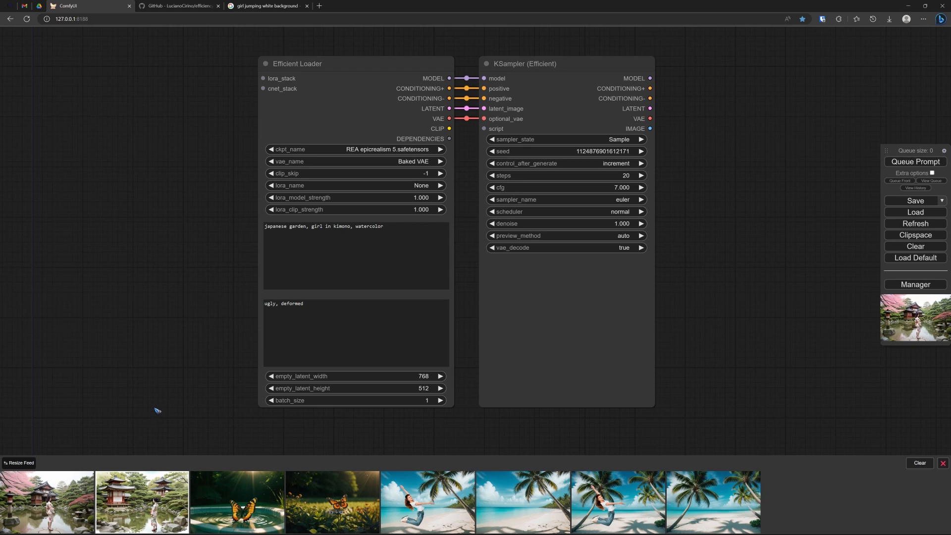